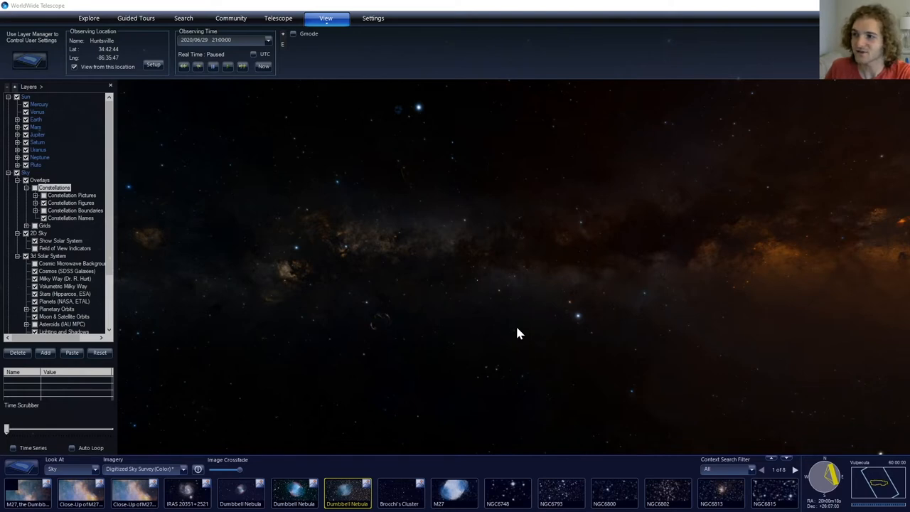
mouse_move(448, 170)
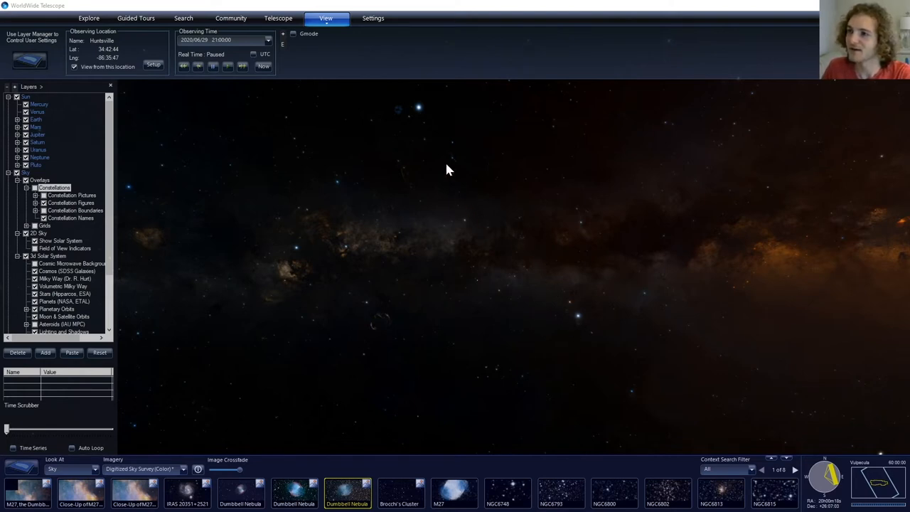
mouse_move(293, 259)
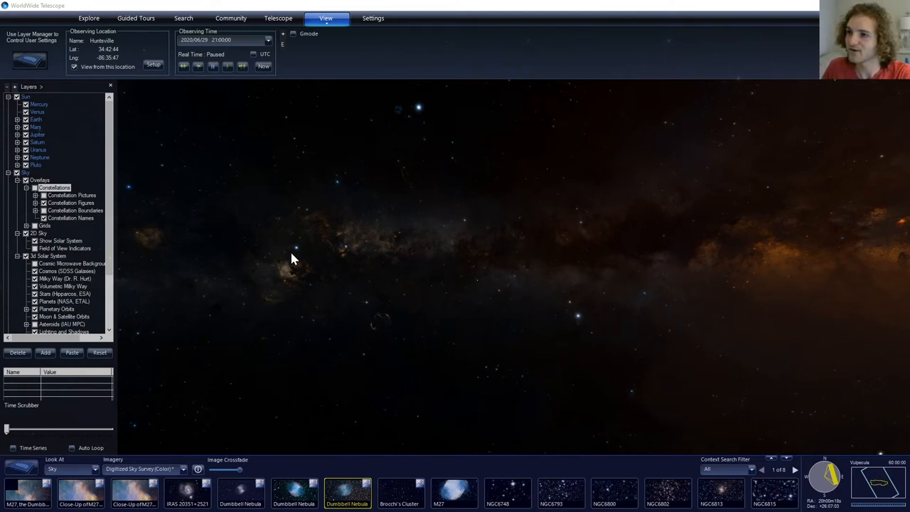
mouse_move(419, 111)
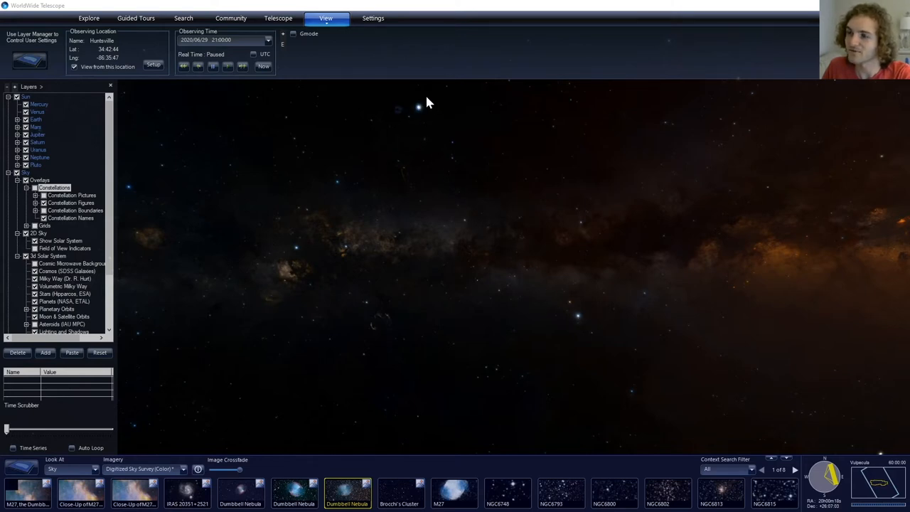
mouse_move(425, 120)
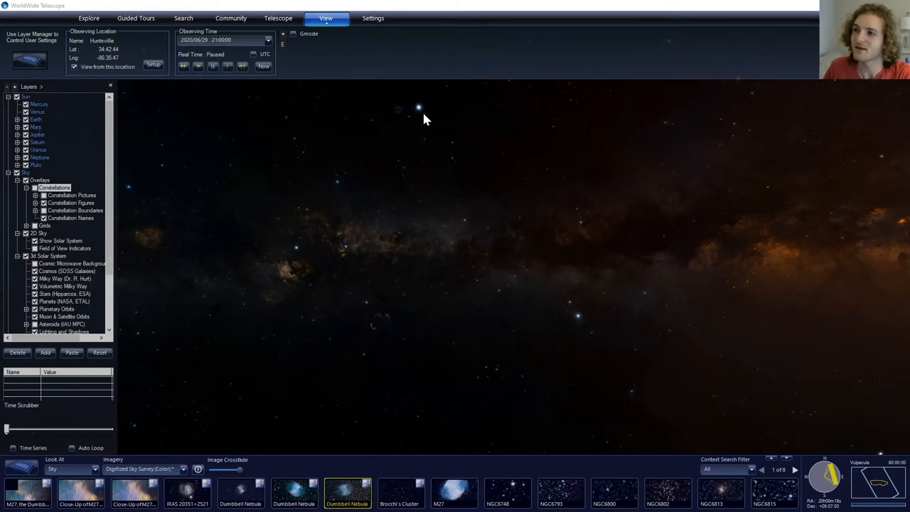
mouse_move(420, 112)
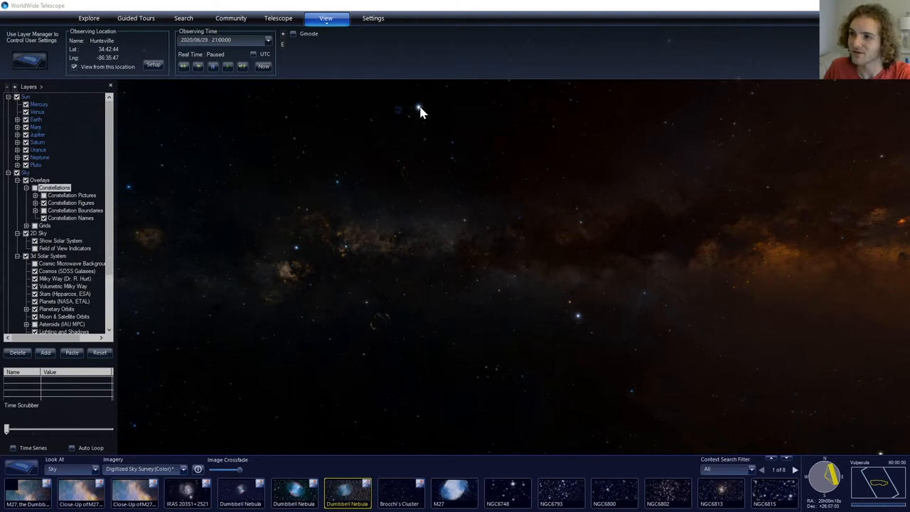
mouse_move(557, 281)
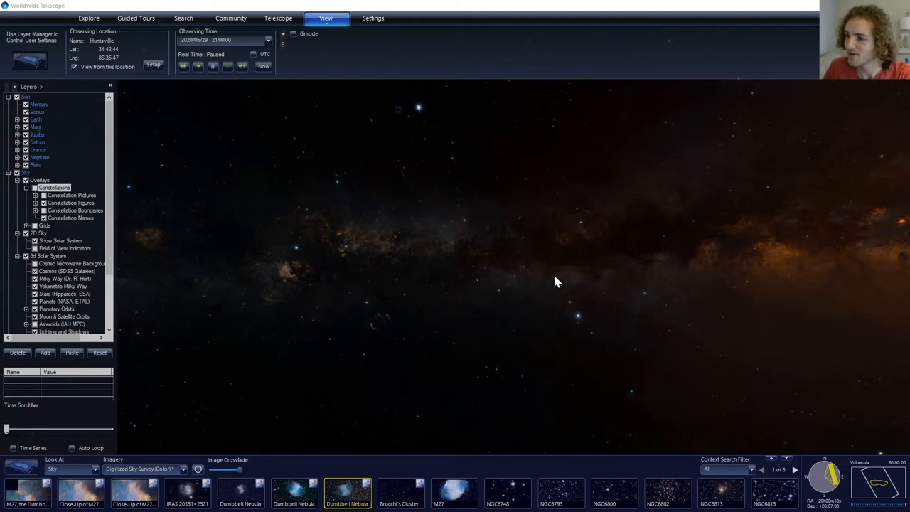
mouse_move(577, 325)
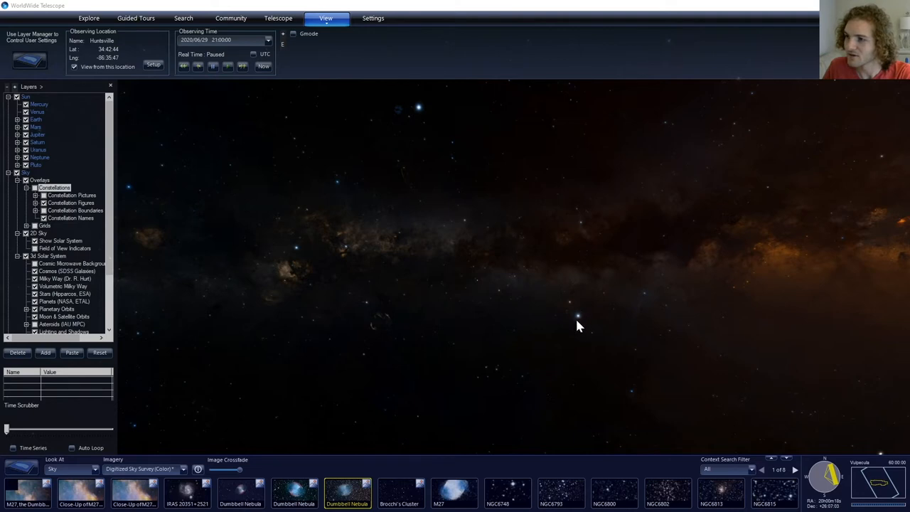
mouse_move(449, 304)
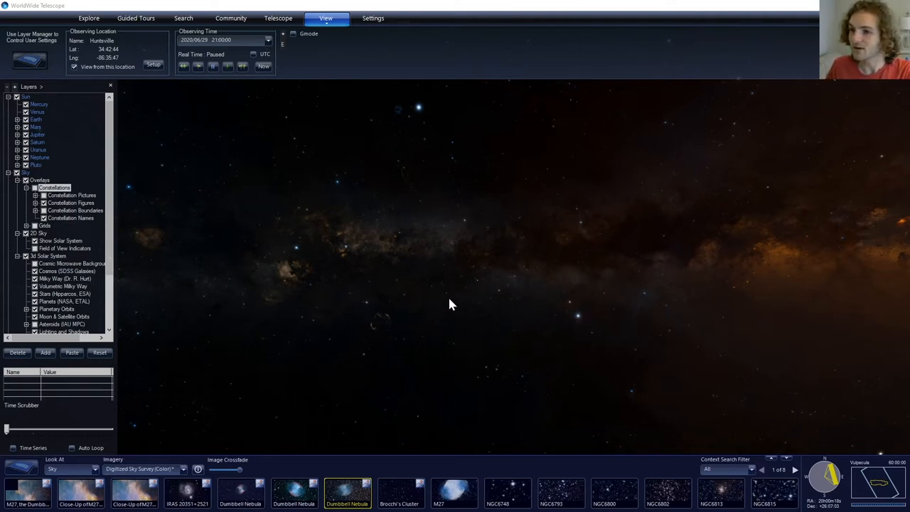
mouse_move(297, 259)
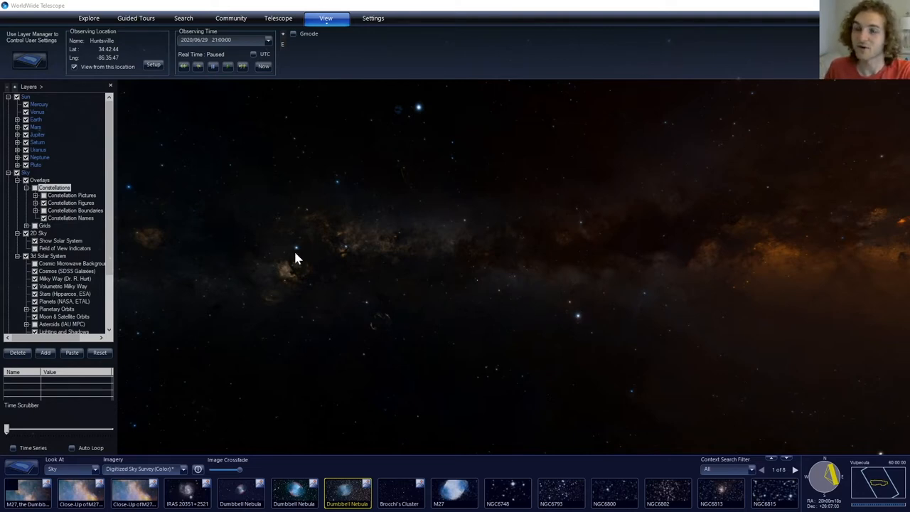
mouse_move(447, 142)
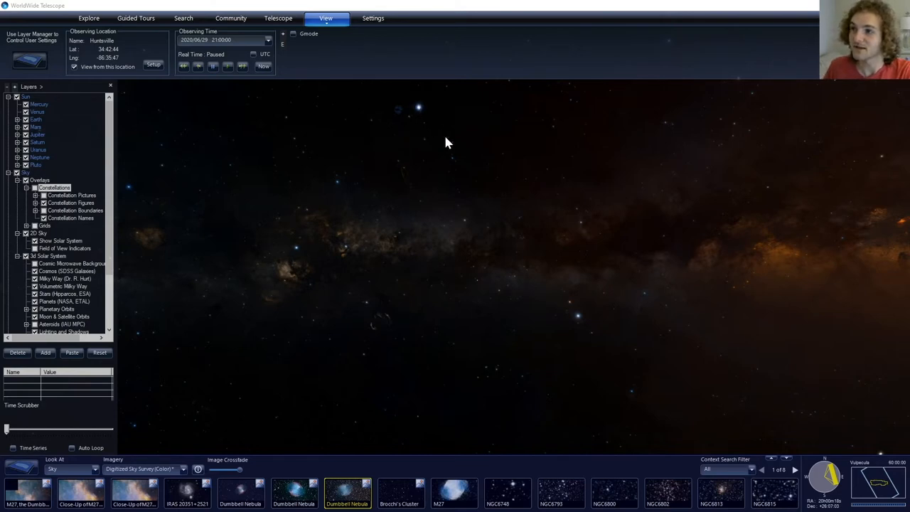
mouse_move(368, 184)
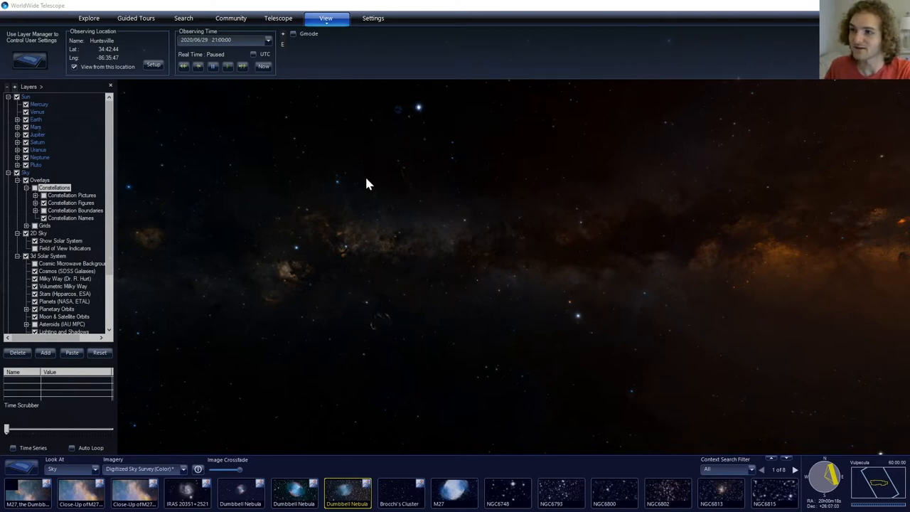
mouse_move(415, 108)
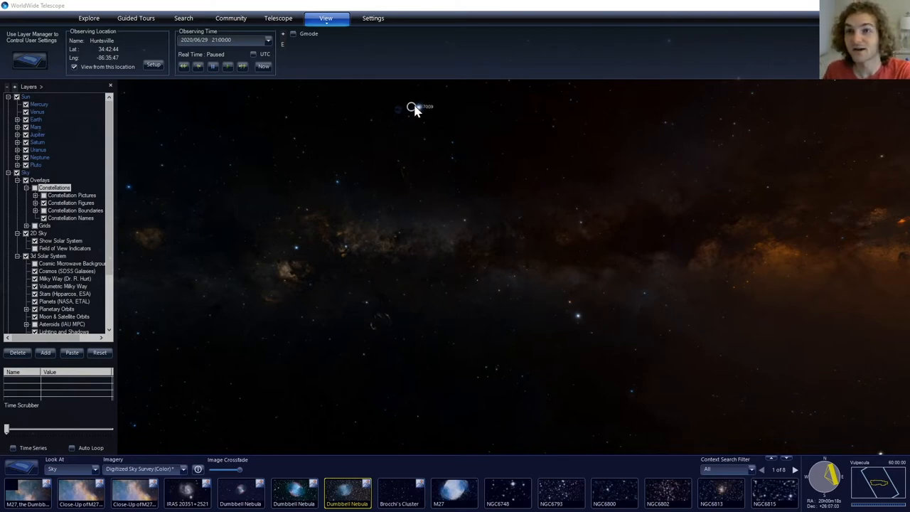
mouse_move(425, 114)
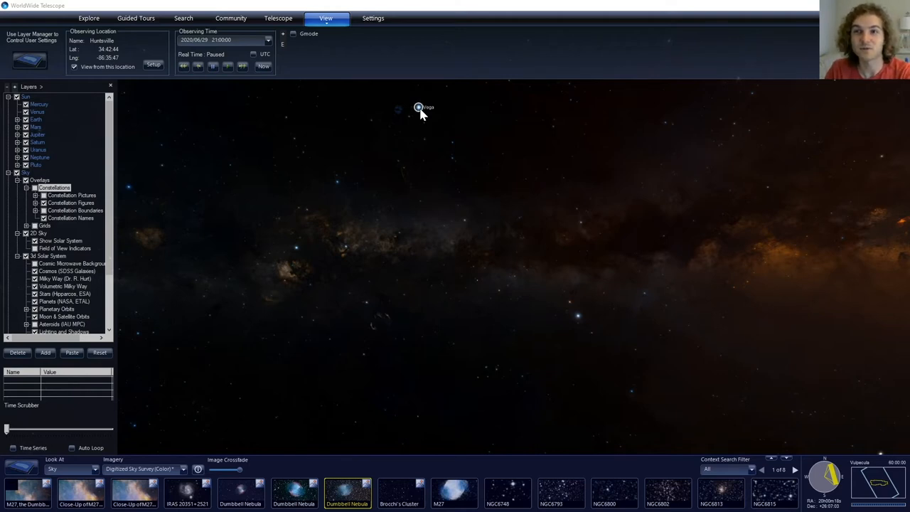
mouse_move(443, 147)
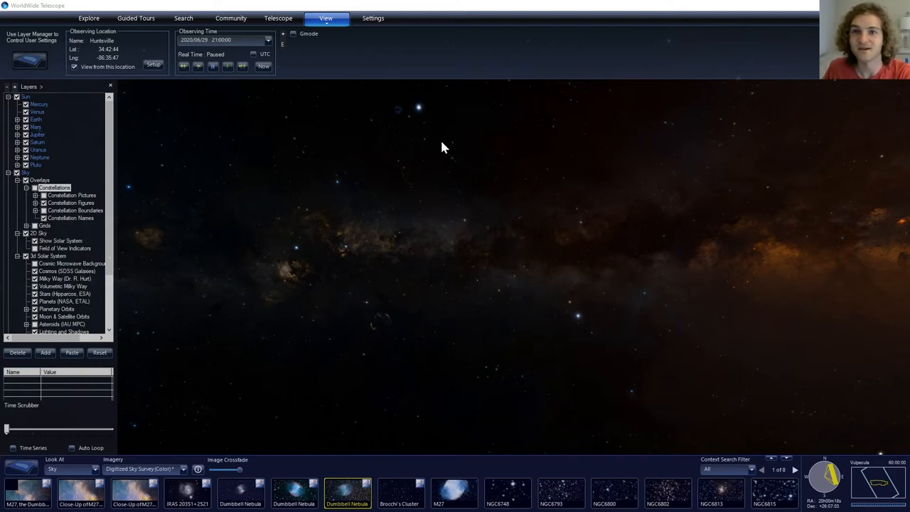
mouse_move(435, 145)
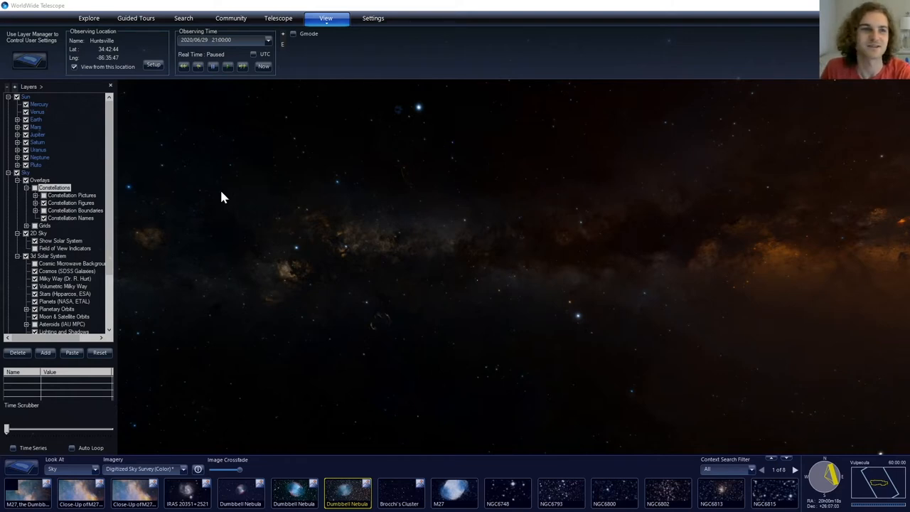
Show constellation outlines and names across the Milky Way region
left_click(36, 188)
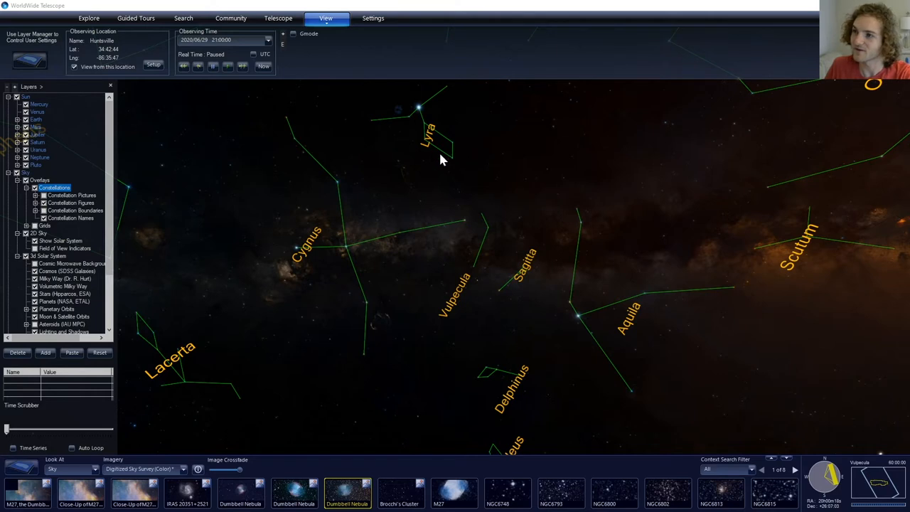
mouse_move(415, 154)
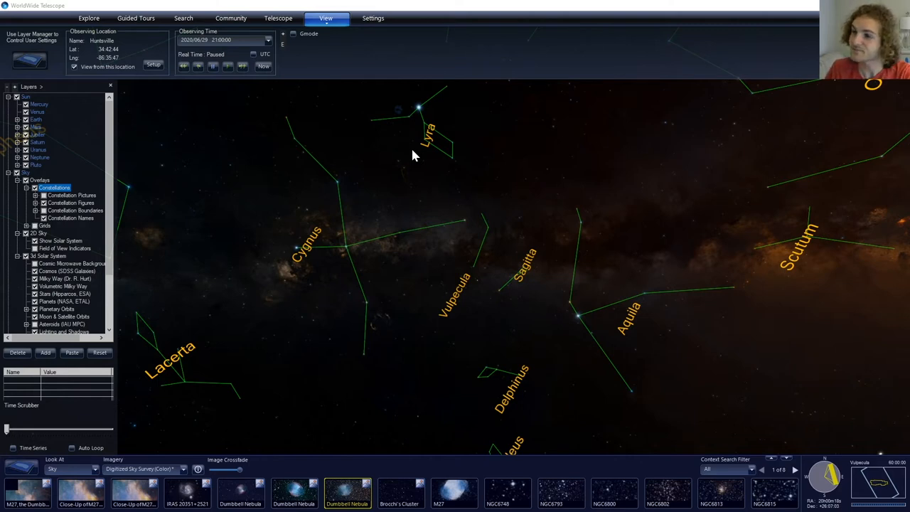
mouse_move(579, 332)
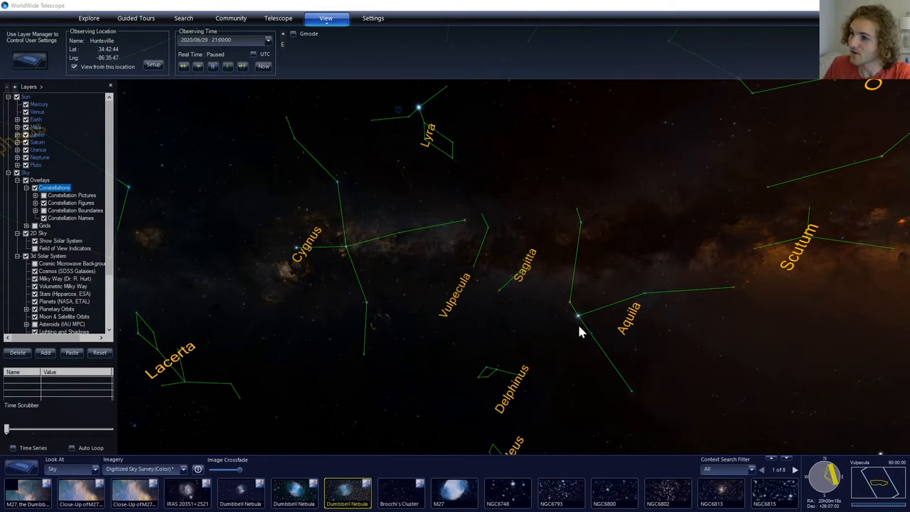
mouse_move(590, 202)
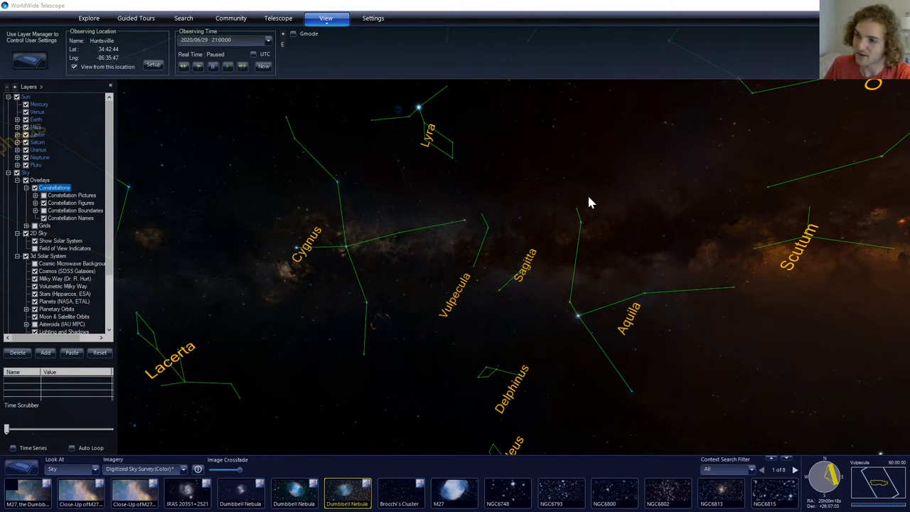
mouse_move(468, 321)
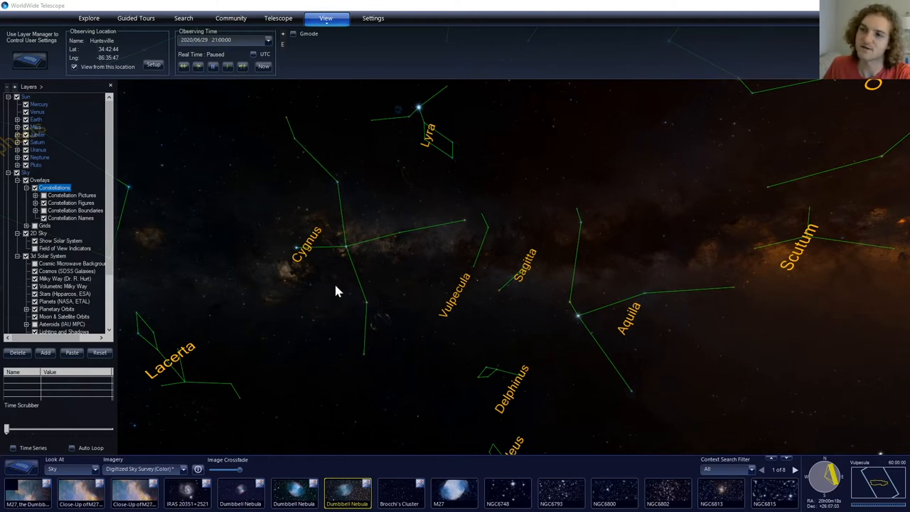
mouse_move(313, 253)
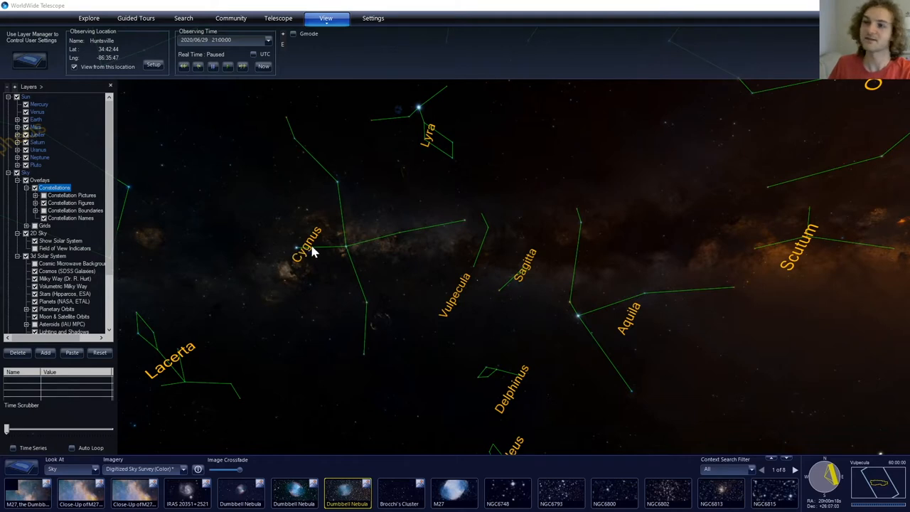
mouse_move(362, 320)
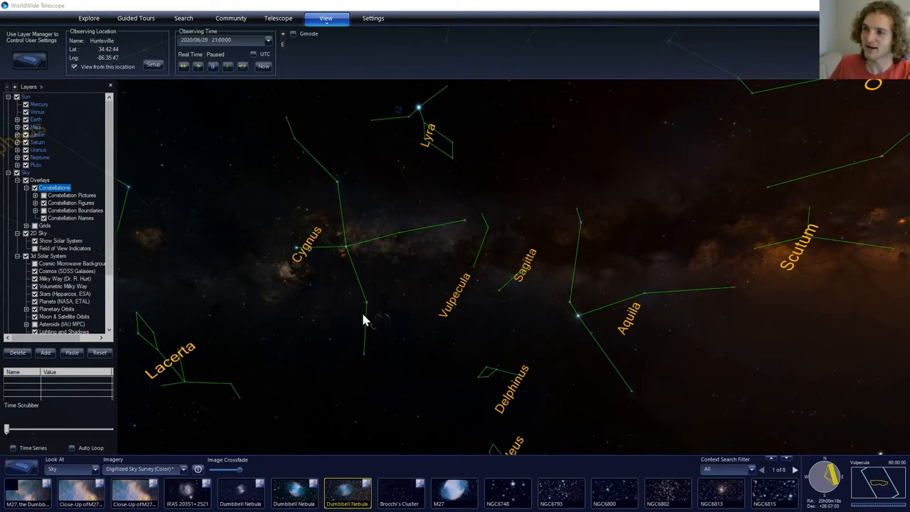
mouse_move(245, 277)
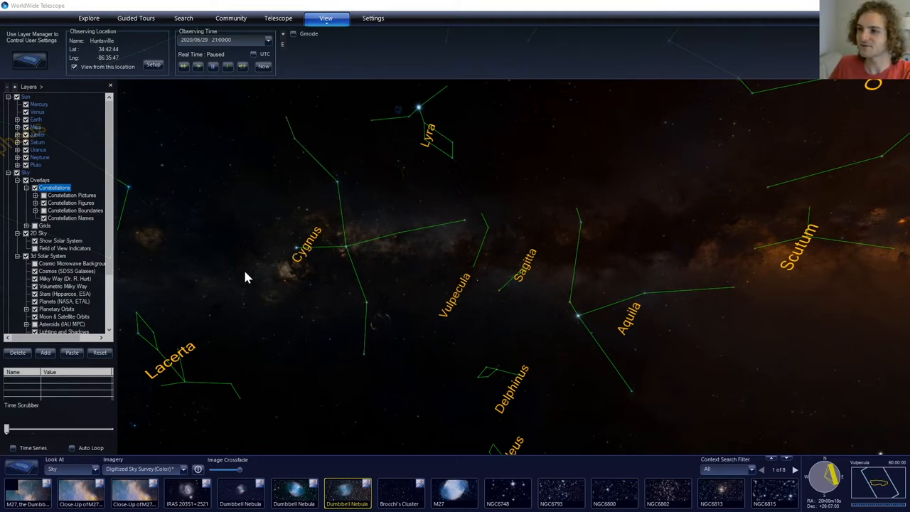
mouse_move(714, 238)
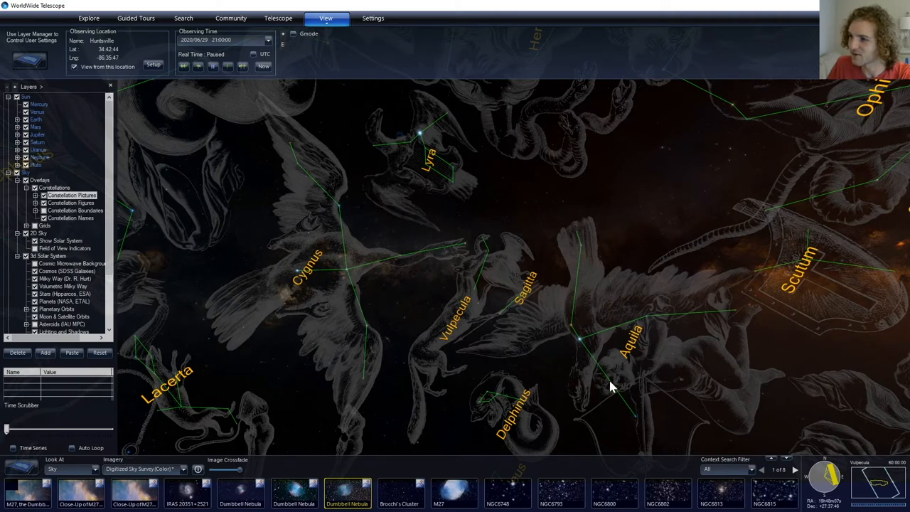
mouse_move(604, 377)
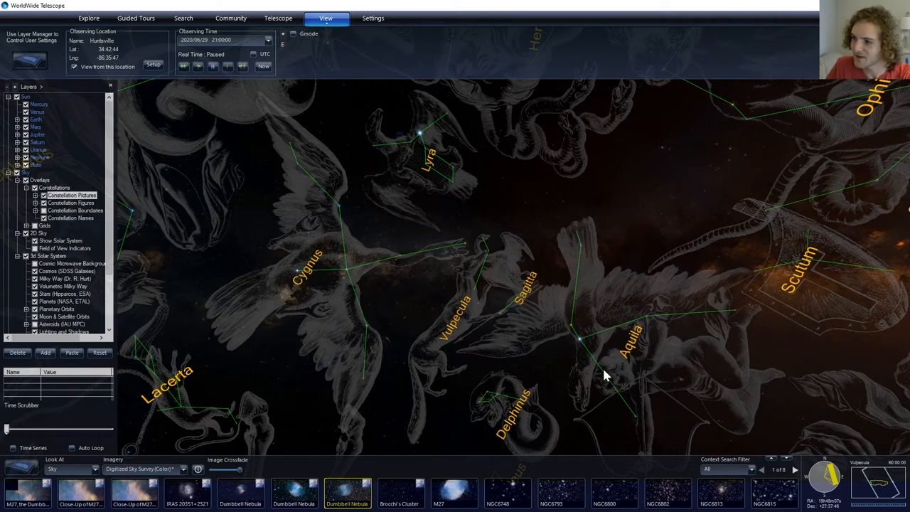
mouse_move(732, 315)
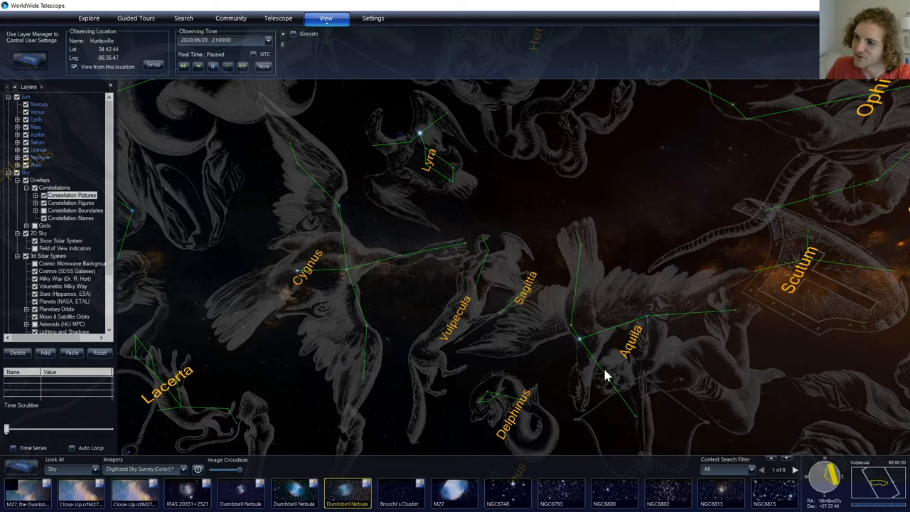
mouse_move(595, 321)
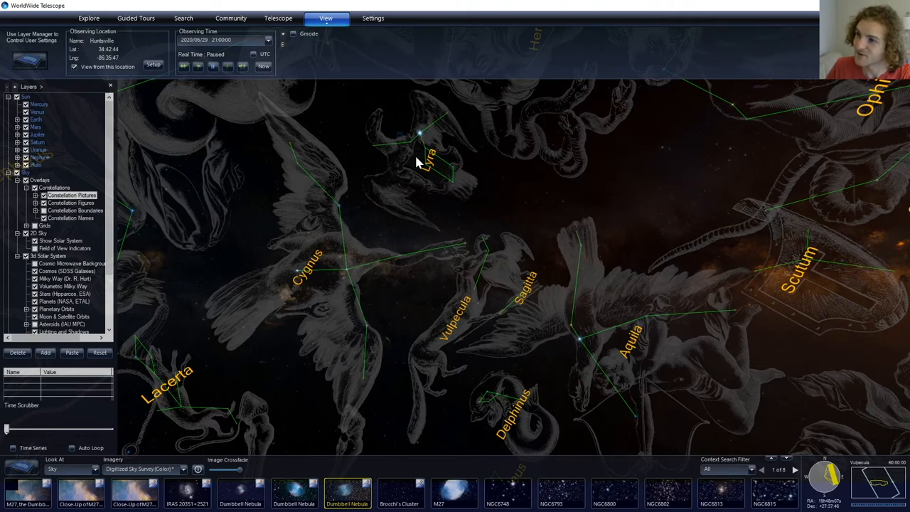
mouse_move(460, 199)
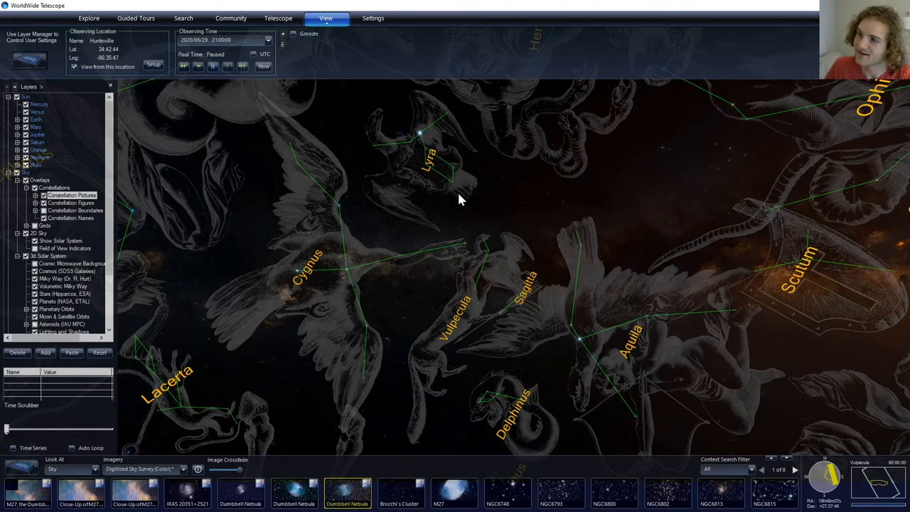
mouse_move(498, 249)
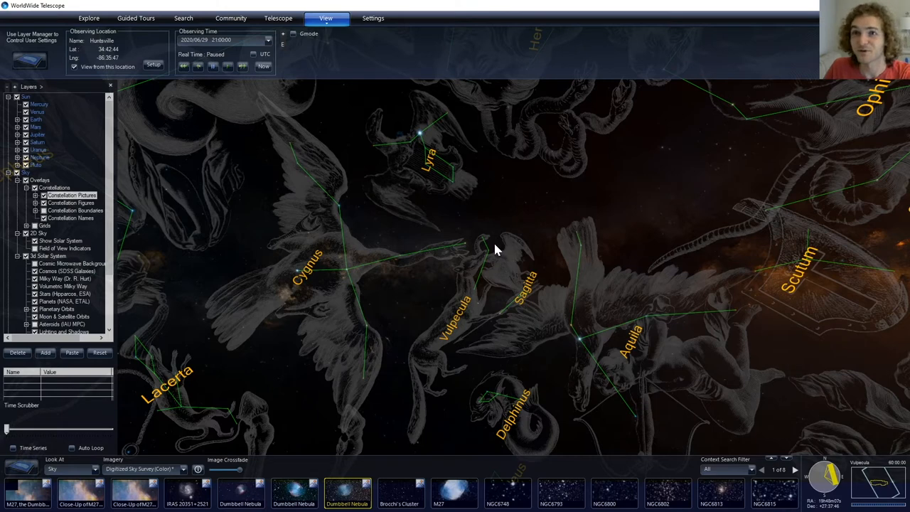
mouse_move(304, 239)
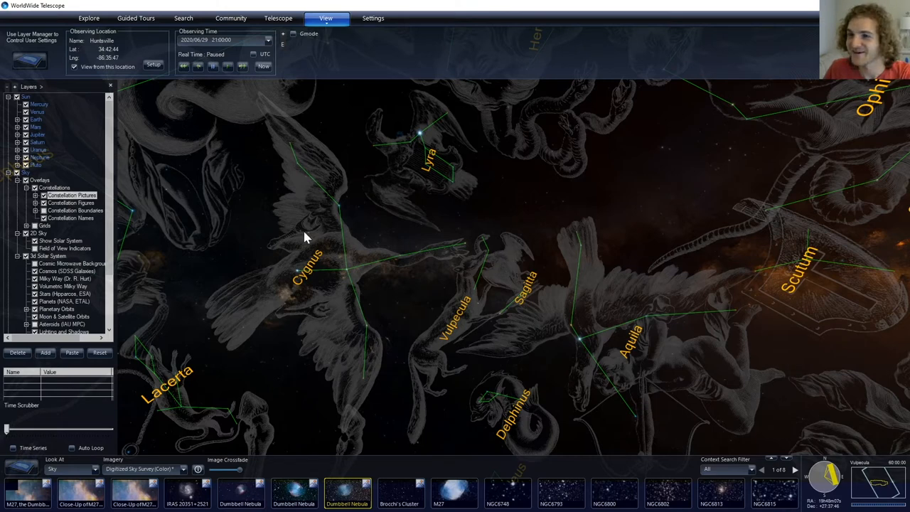
Overlay illustrated constellation artwork such as the swan of Cygnus on the sky
left_click(71, 196)
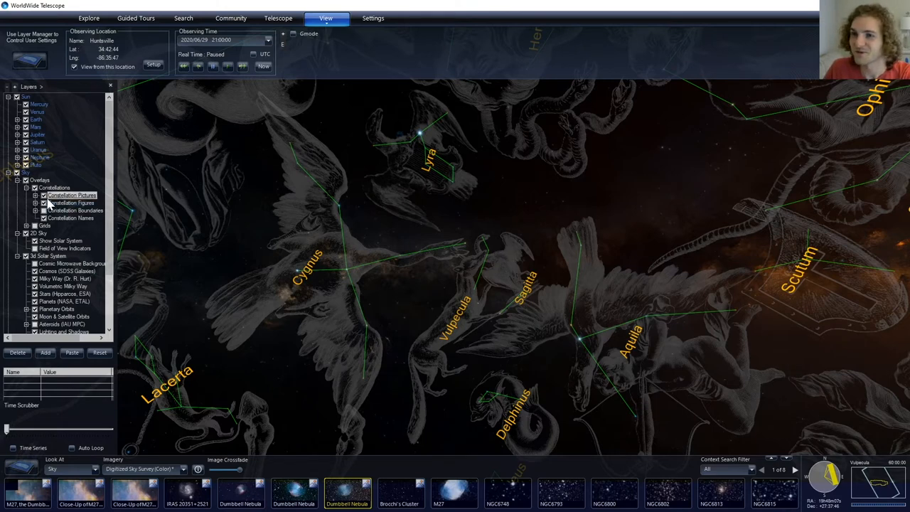
Hide the constellation artwork and pan the sky over Scorpius and Libra, then onward
left_click(42, 195)
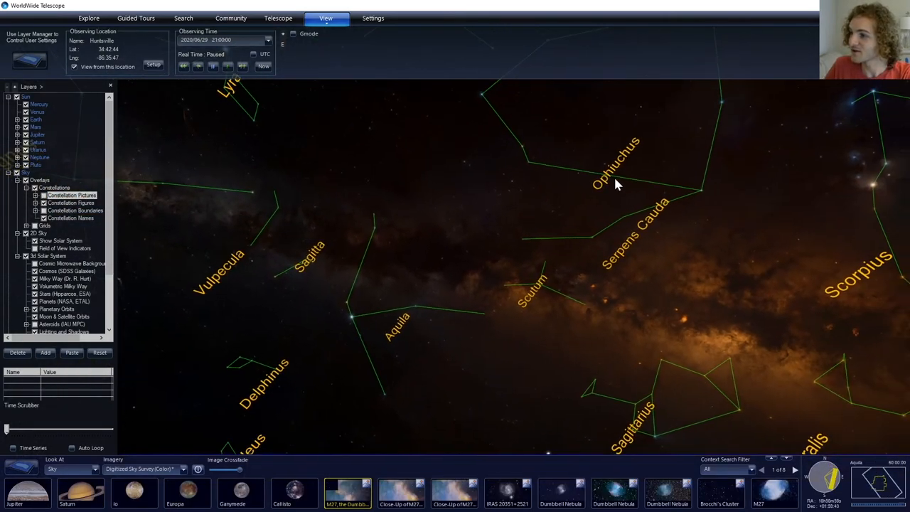
left_click_drag(614, 184, 656, 200)
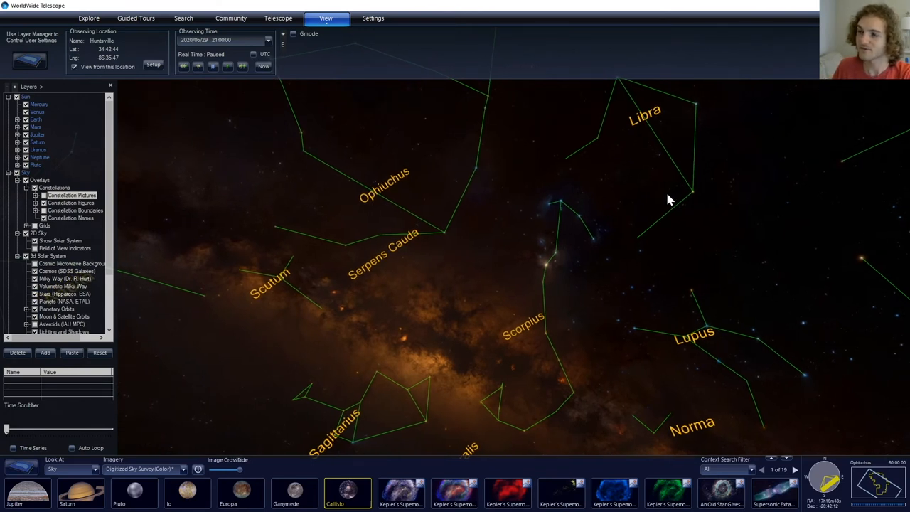
mouse_move(657, 202)
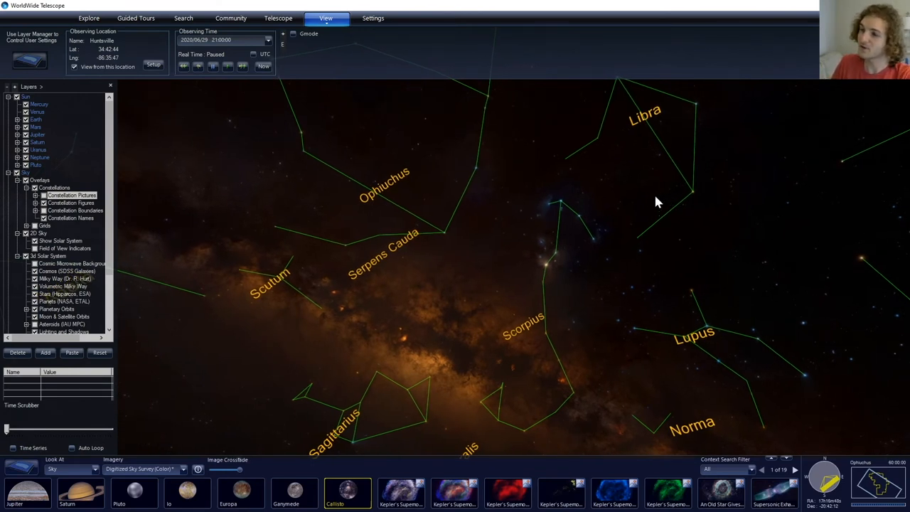
mouse_move(569, 213)
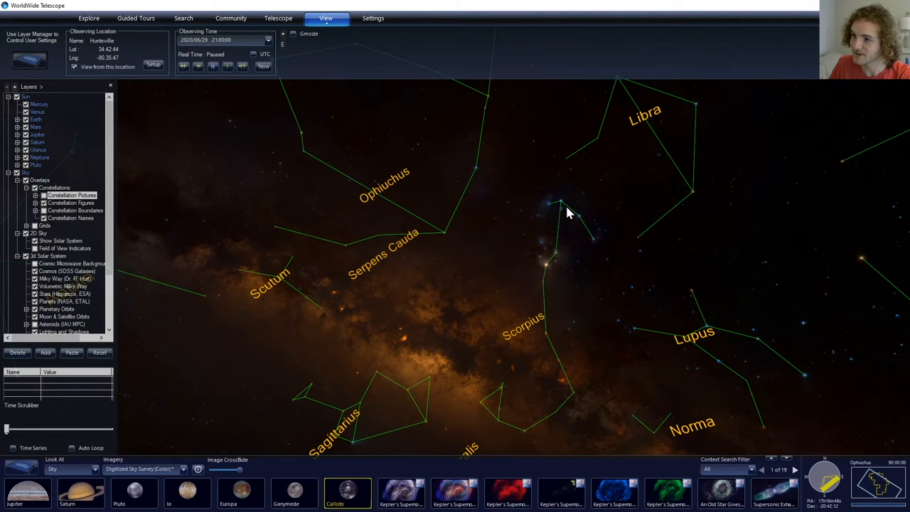
mouse_move(557, 204)
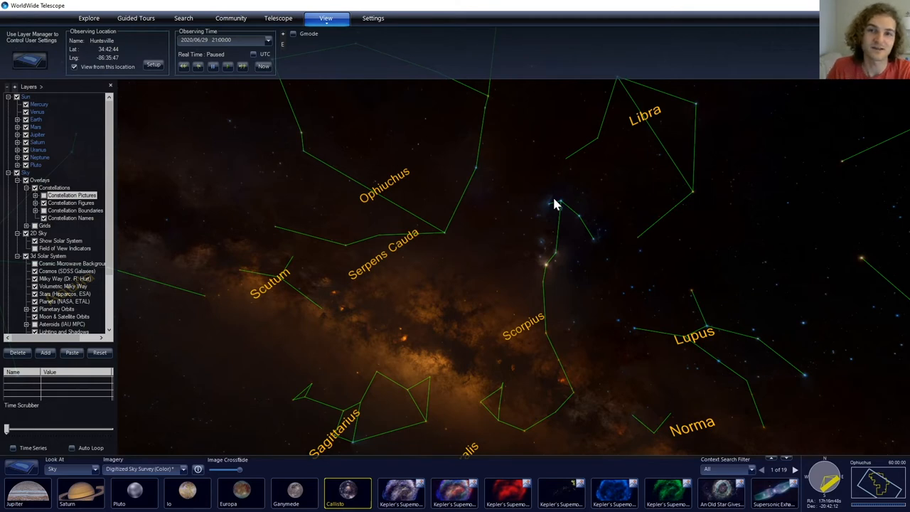
mouse_move(582, 225)
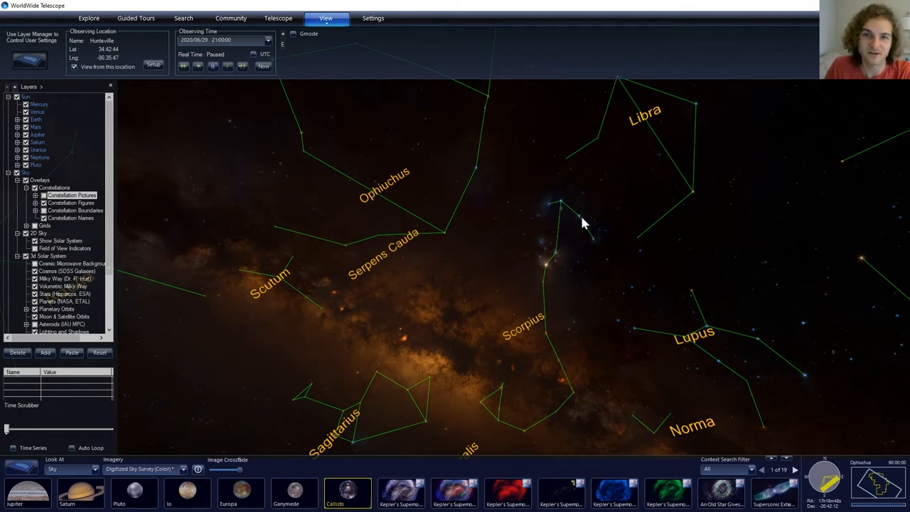
mouse_move(543, 304)
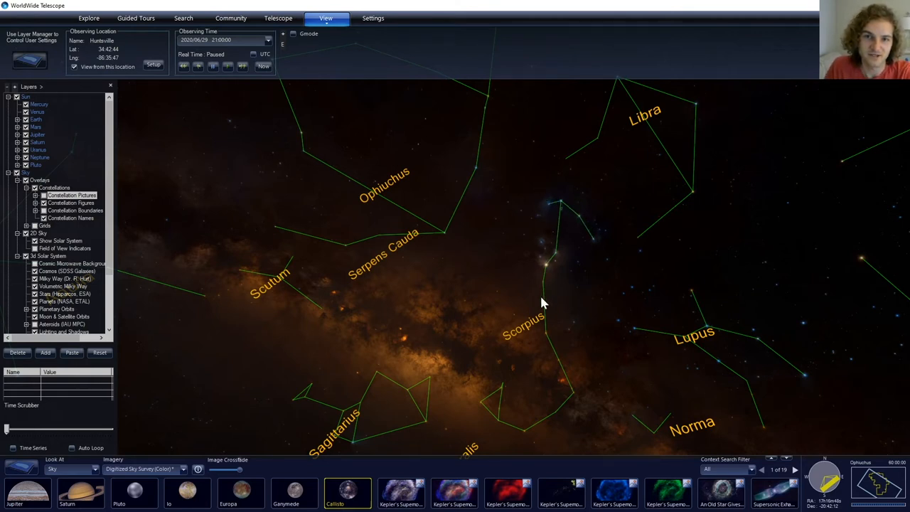
mouse_move(508, 385)
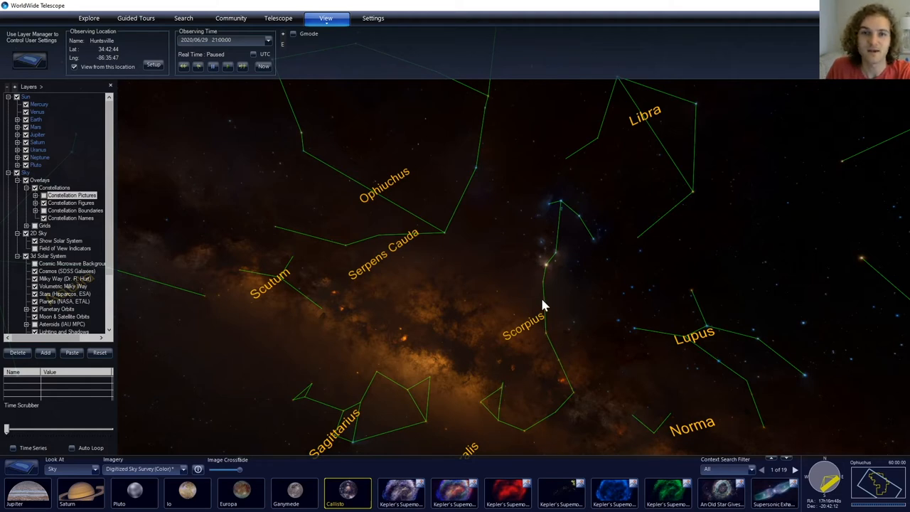
mouse_move(547, 270)
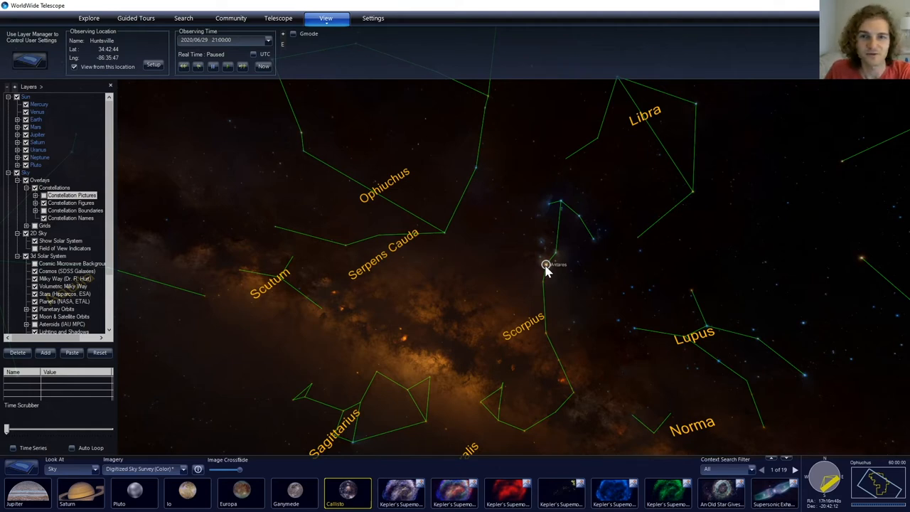
mouse_move(558, 286)
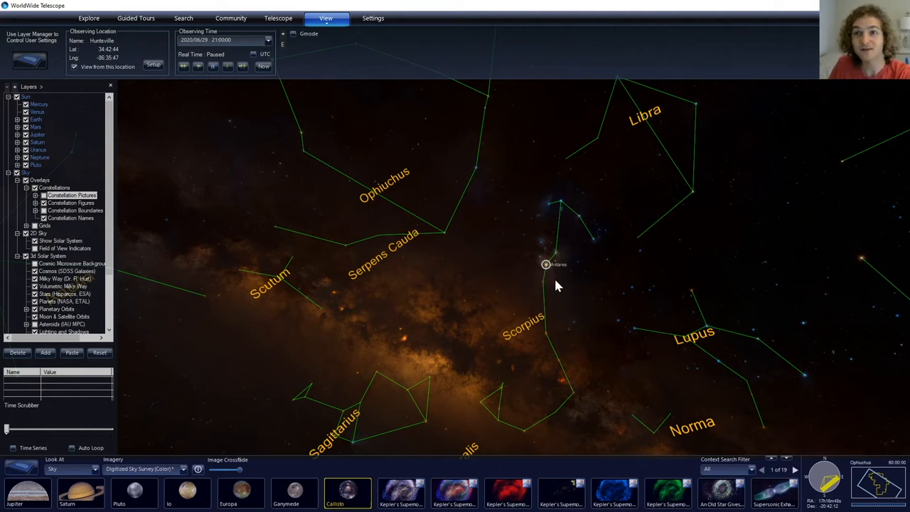
mouse_move(448, 376)
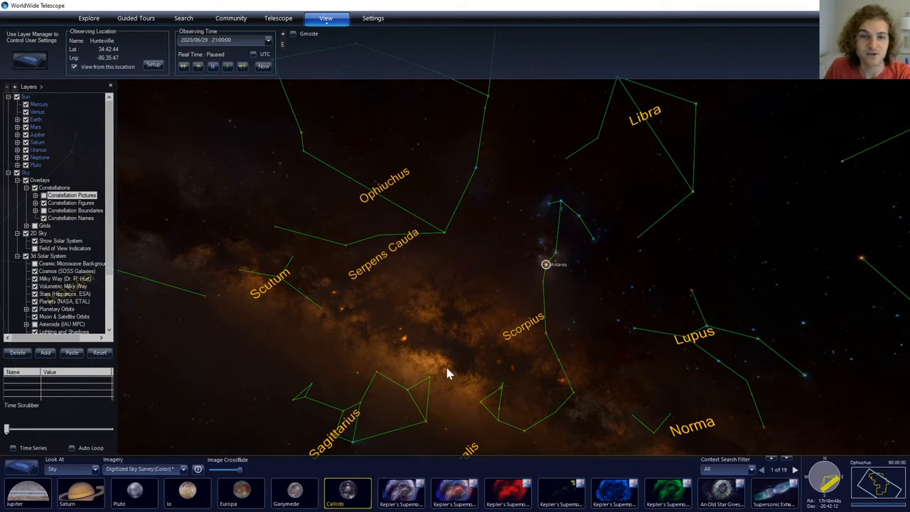
mouse_move(429, 368)
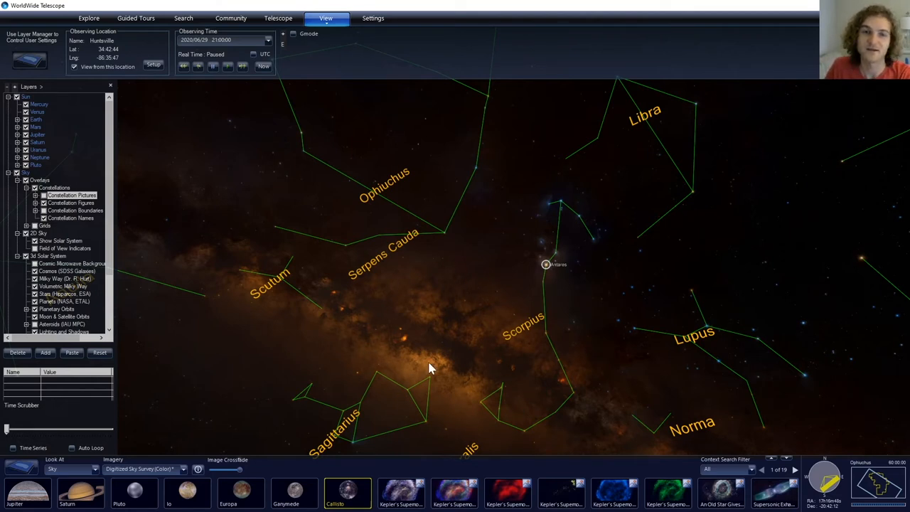
mouse_move(495, 333)
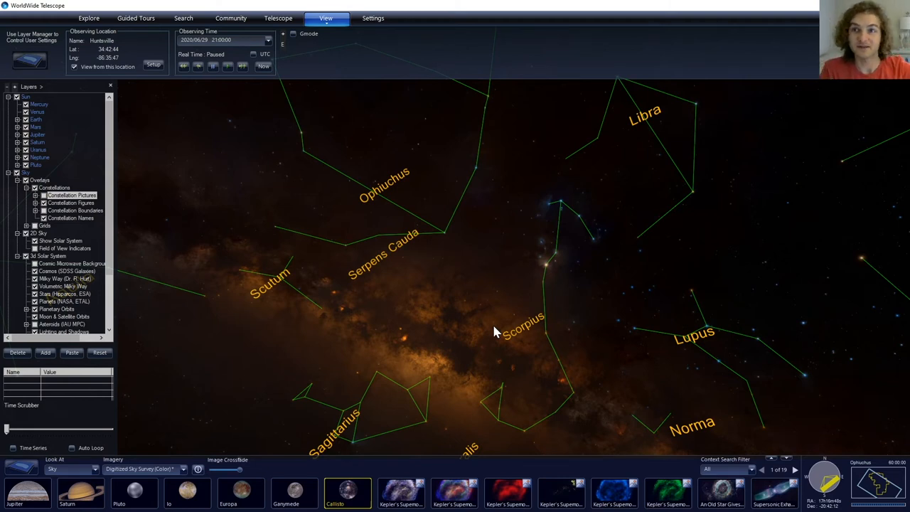
mouse_move(555, 318)
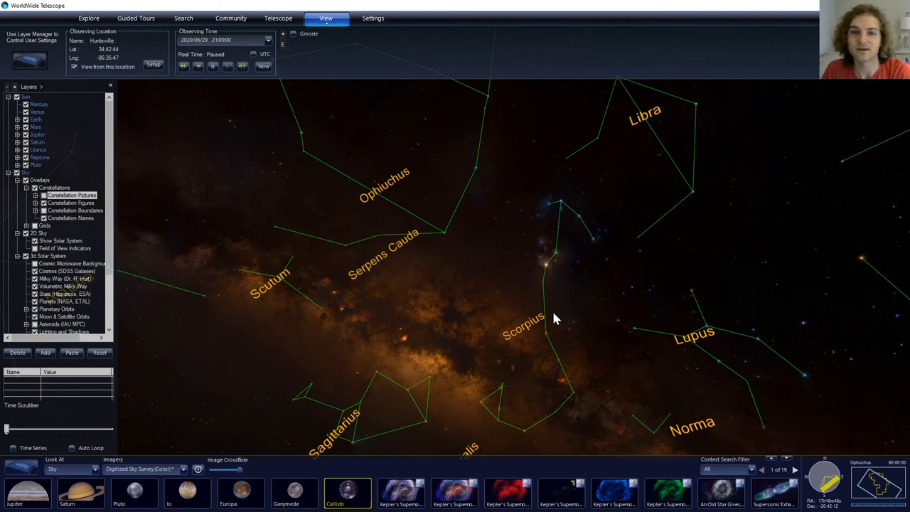
mouse_move(438, 328)
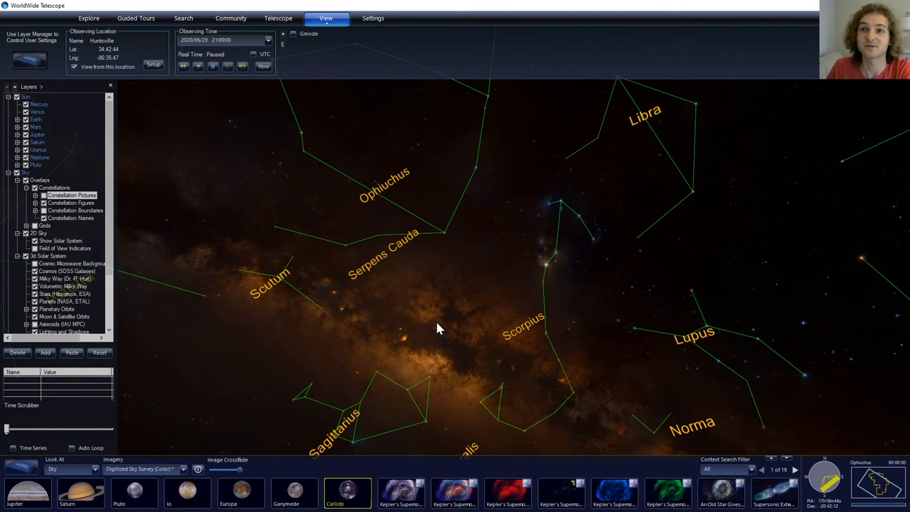
mouse_move(571, 216)
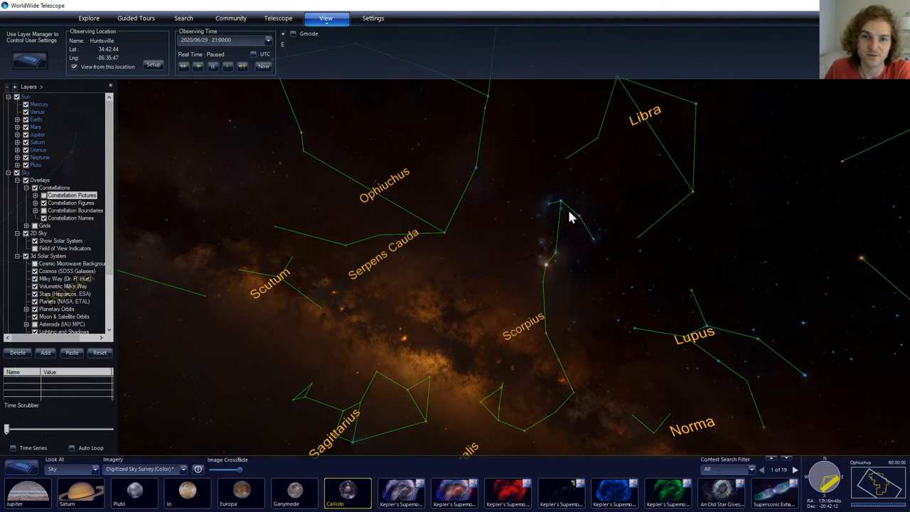
mouse_move(458, 391)
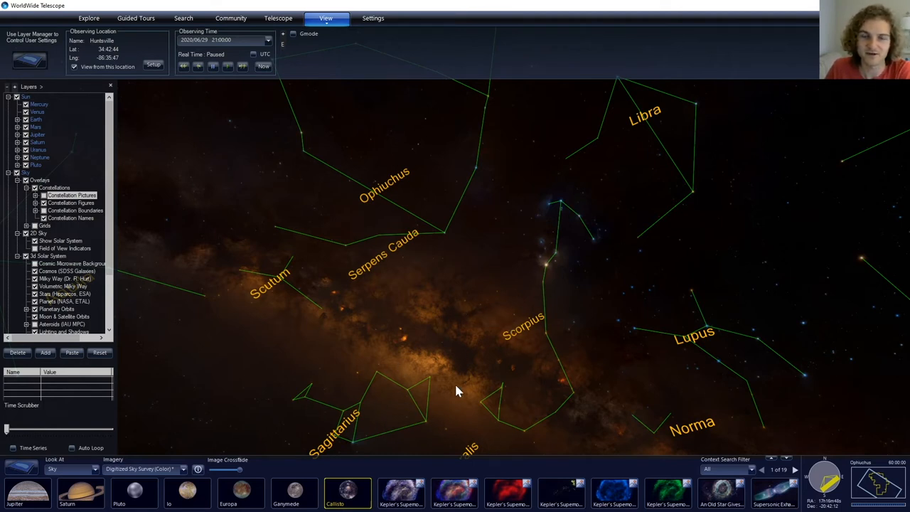
mouse_move(415, 387)
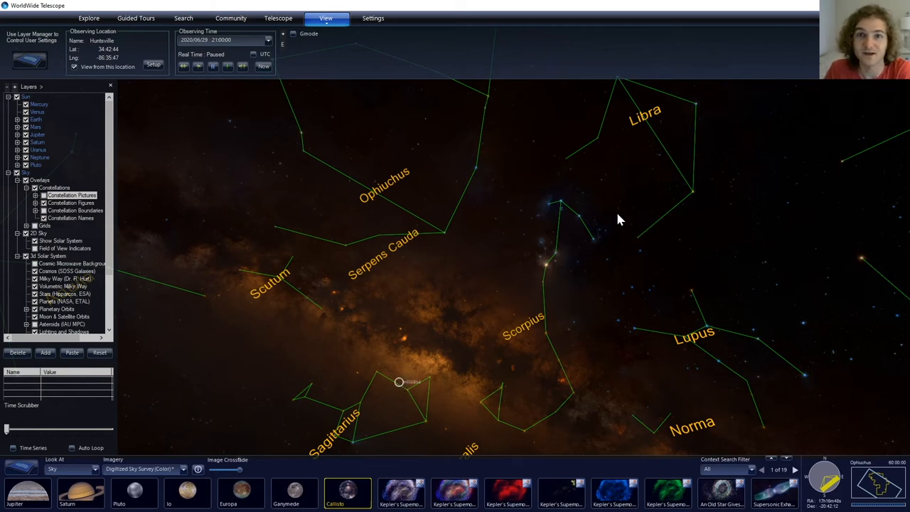
left_click_drag(619, 220, 555, 298)
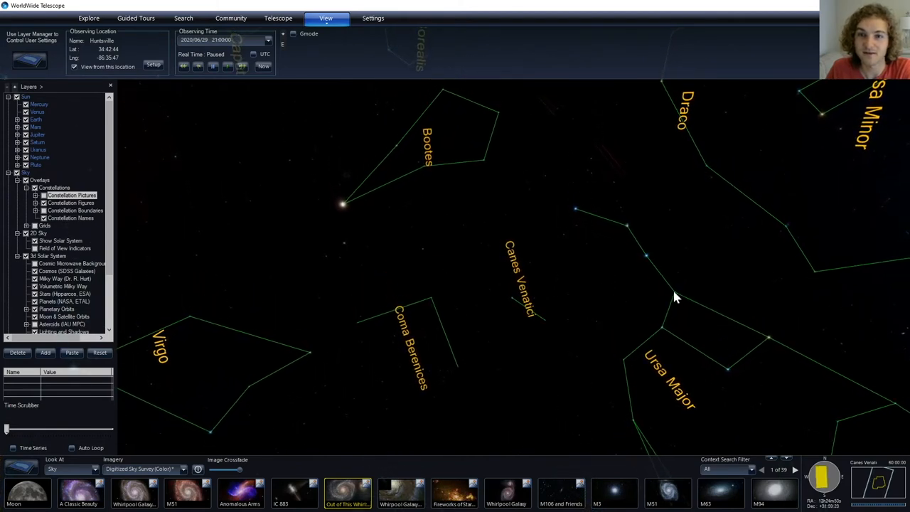
mouse_move(661, 277)
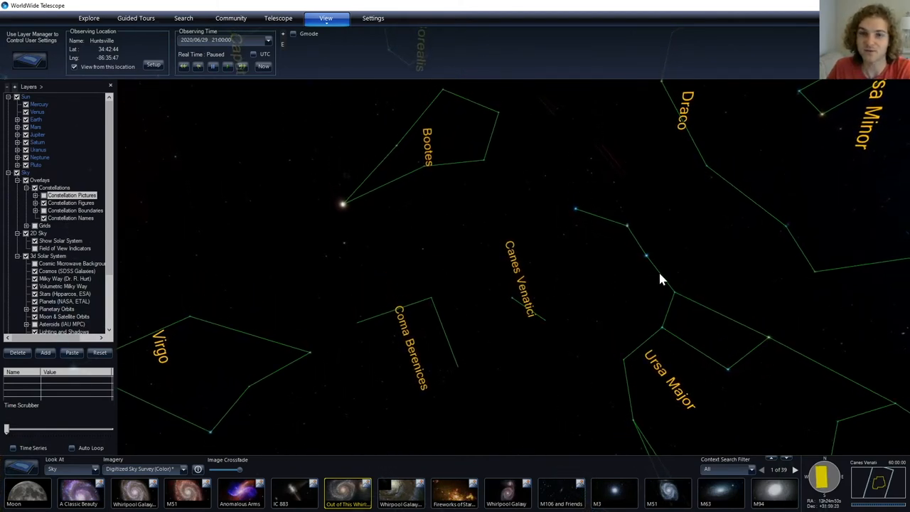
mouse_move(571, 207)
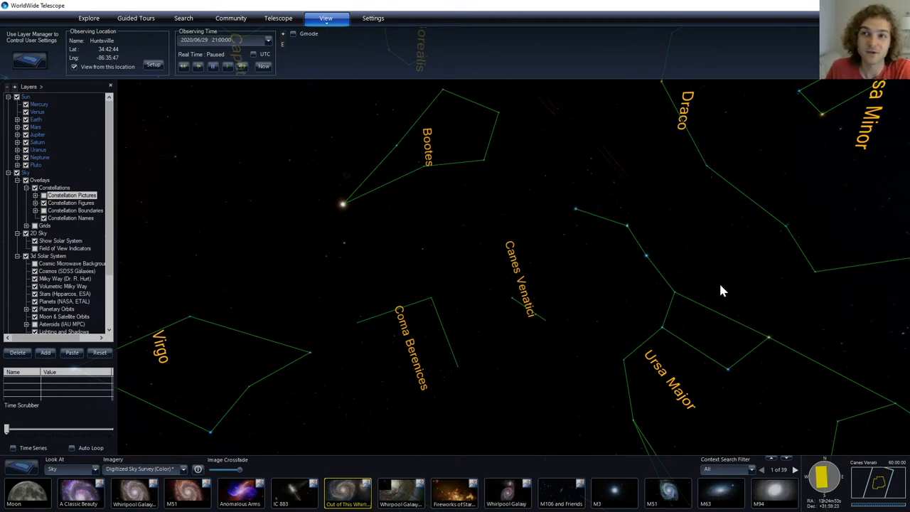
mouse_move(742, 313)
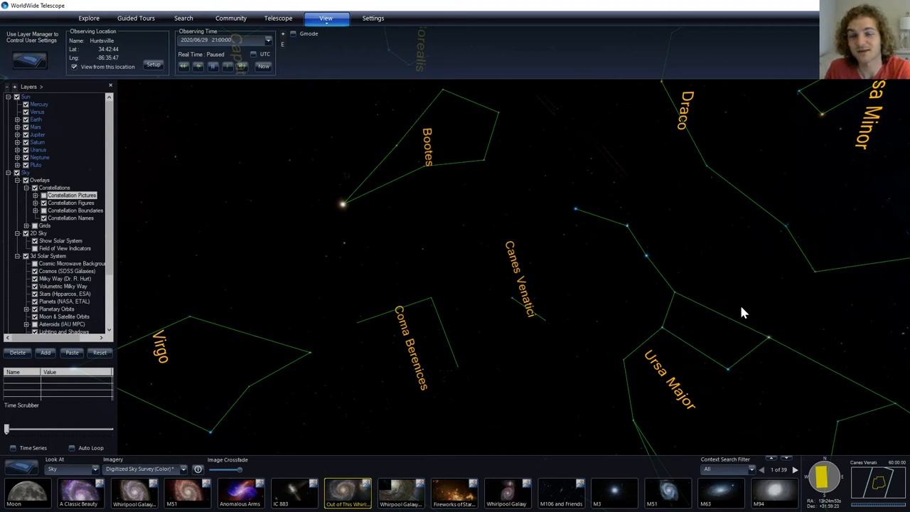
mouse_move(614, 229)
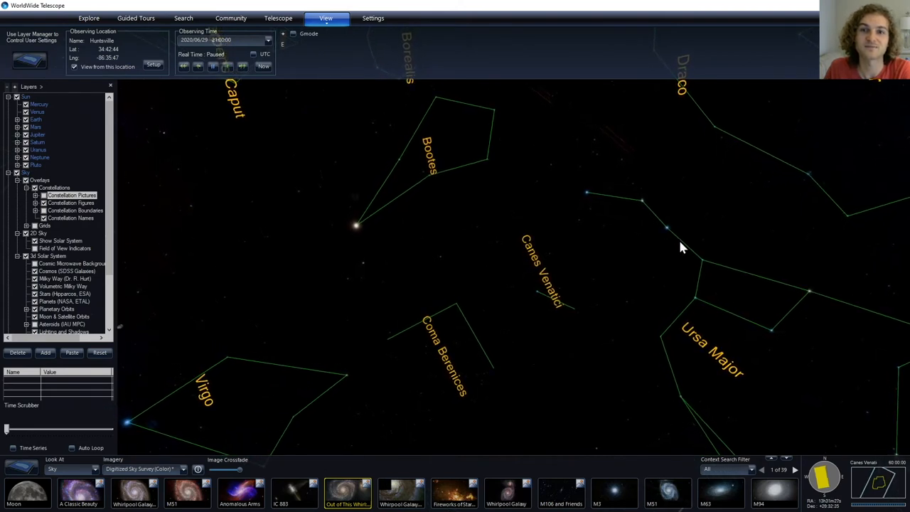
mouse_move(458, 204)
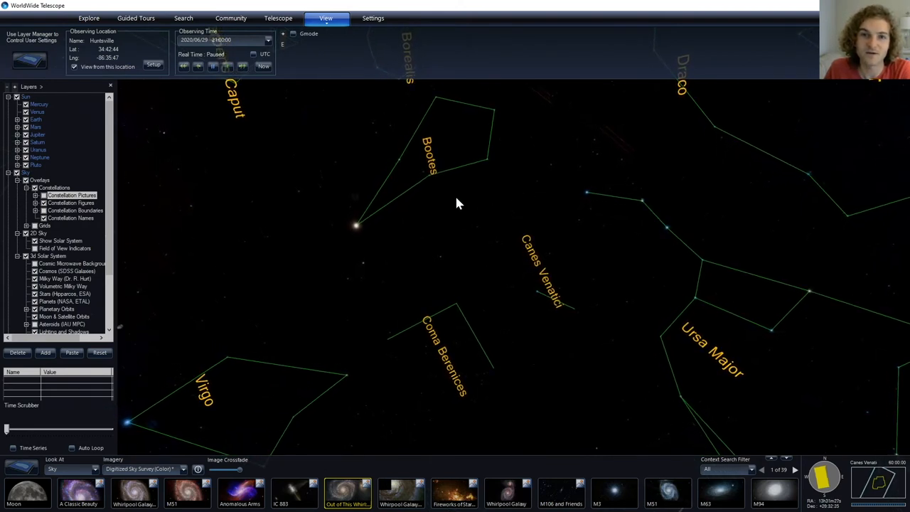
mouse_move(359, 222)
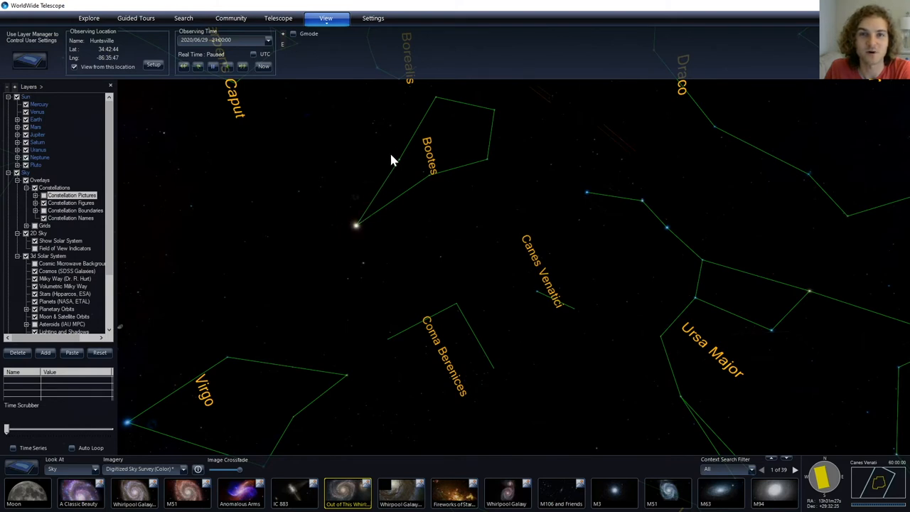
mouse_move(355, 230)
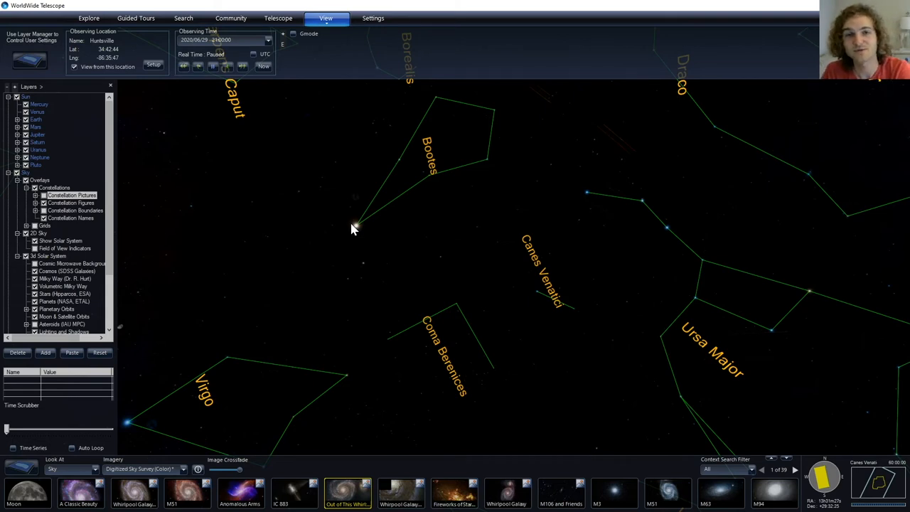
mouse_move(369, 202)
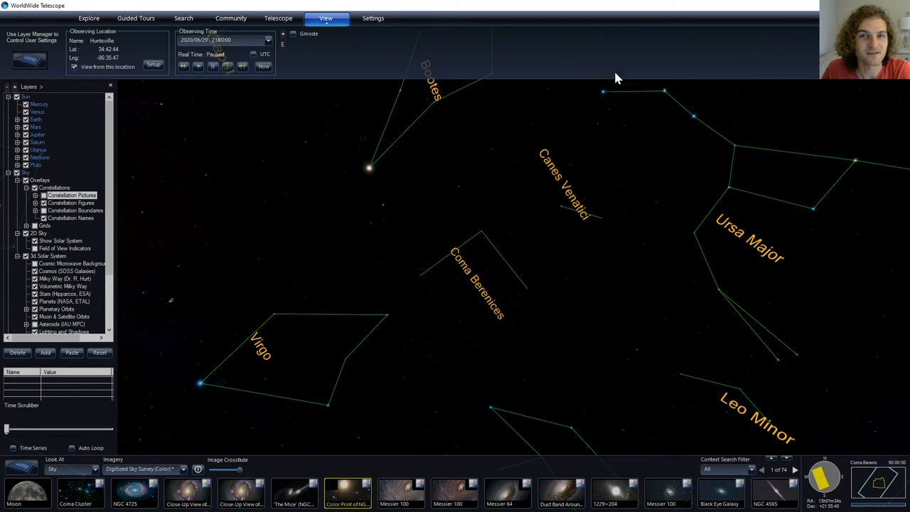
mouse_move(299, 262)
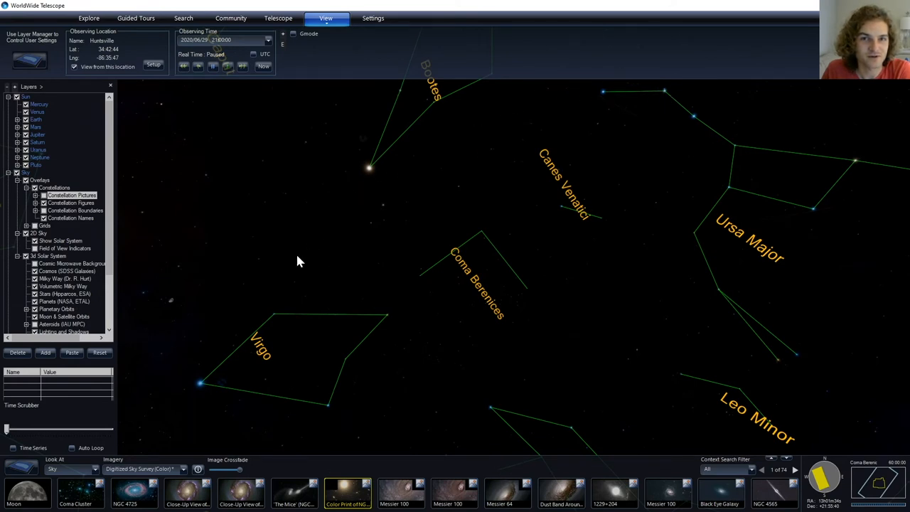
mouse_move(219, 386)
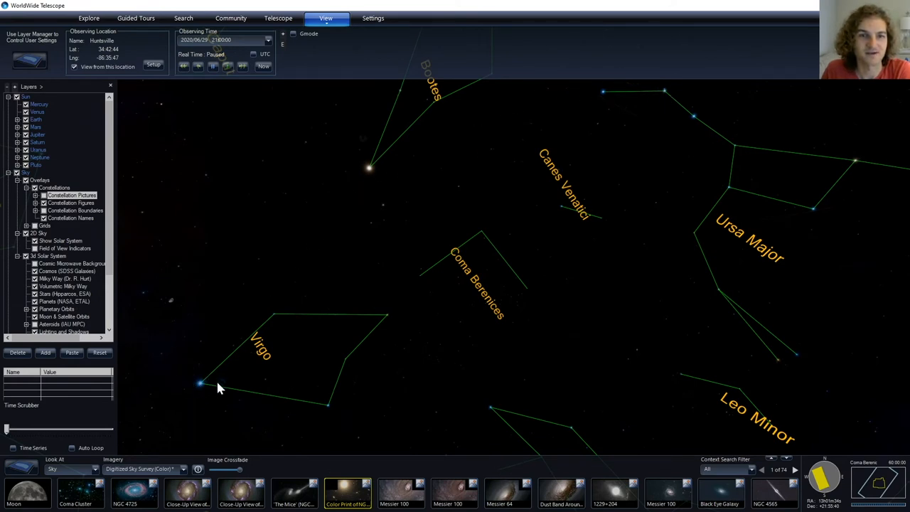
mouse_move(202, 392)
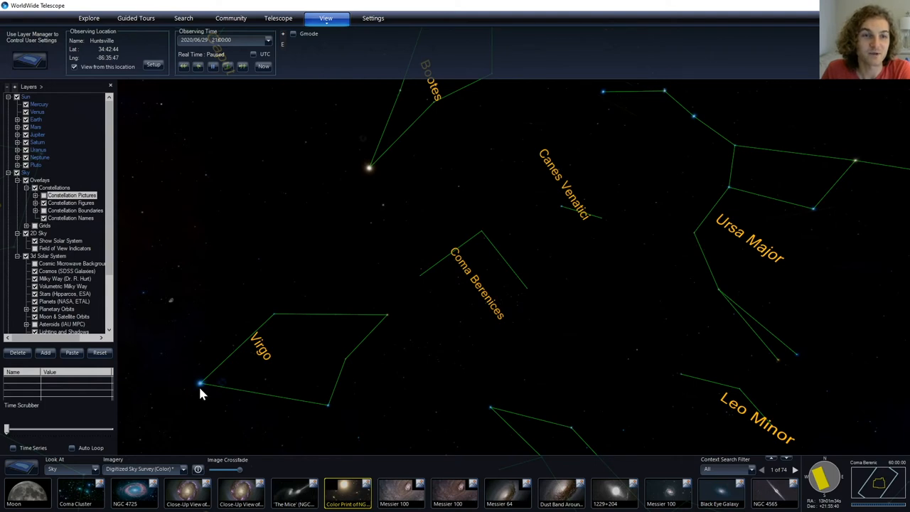
mouse_move(378, 165)
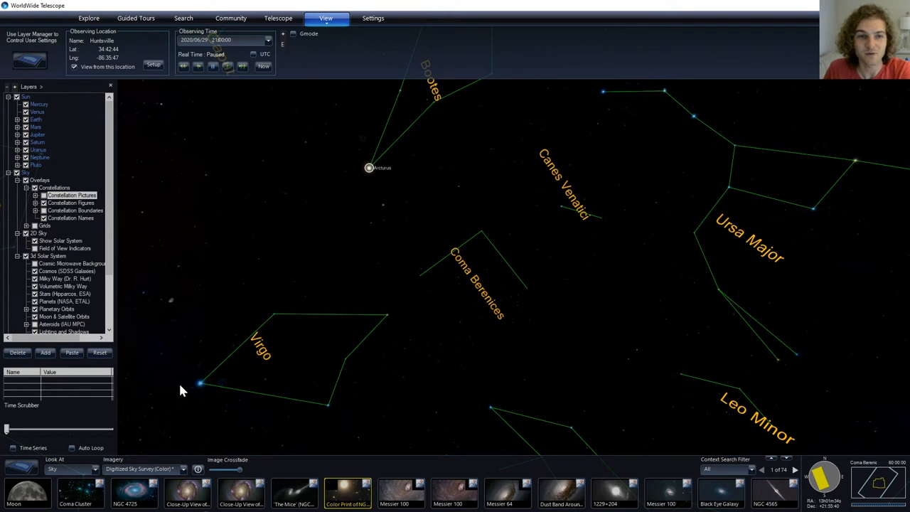
mouse_move(206, 386)
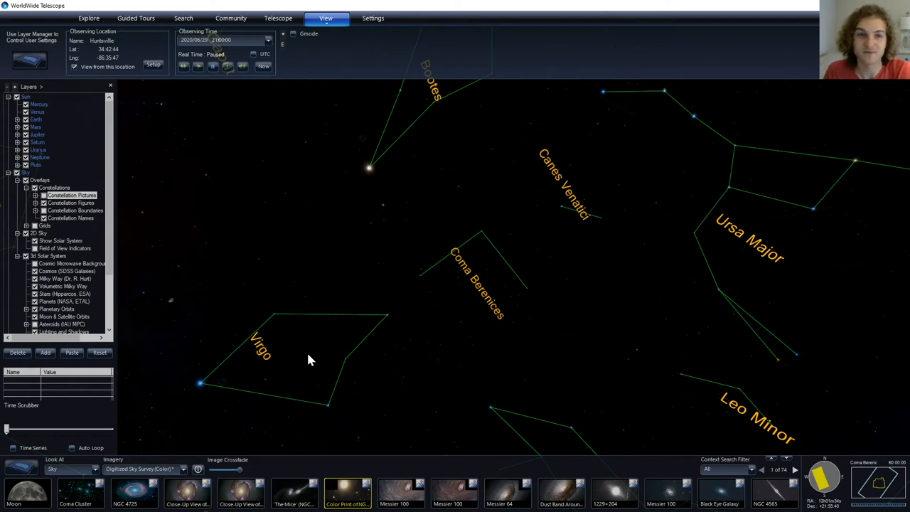
mouse_move(349, 348)
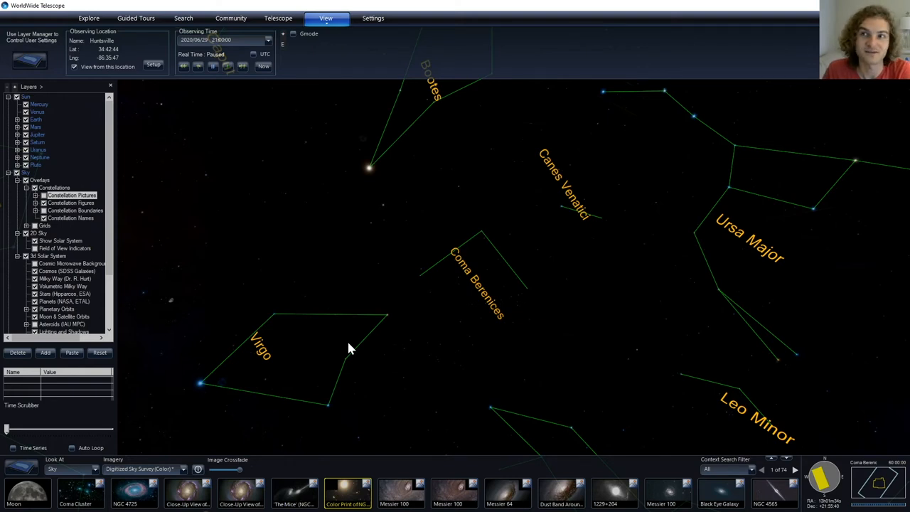
mouse_move(356, 321)
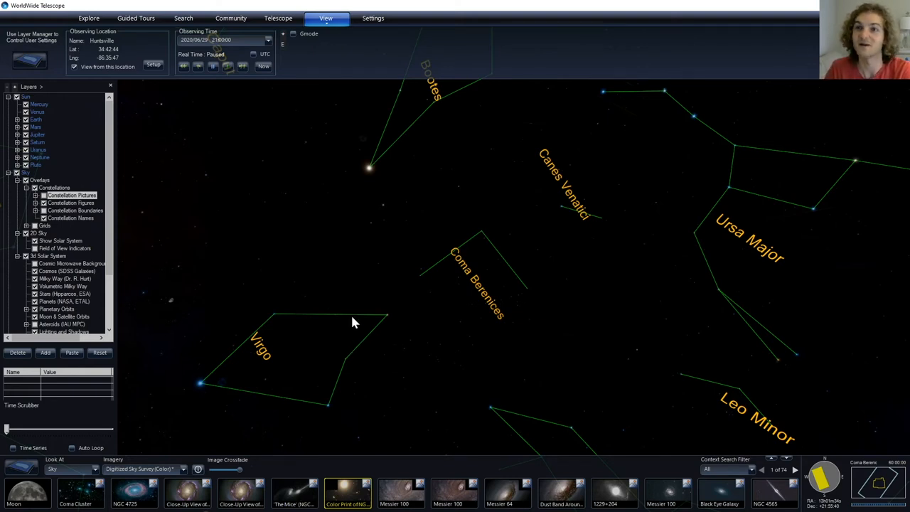
mouse_move(561, 171)
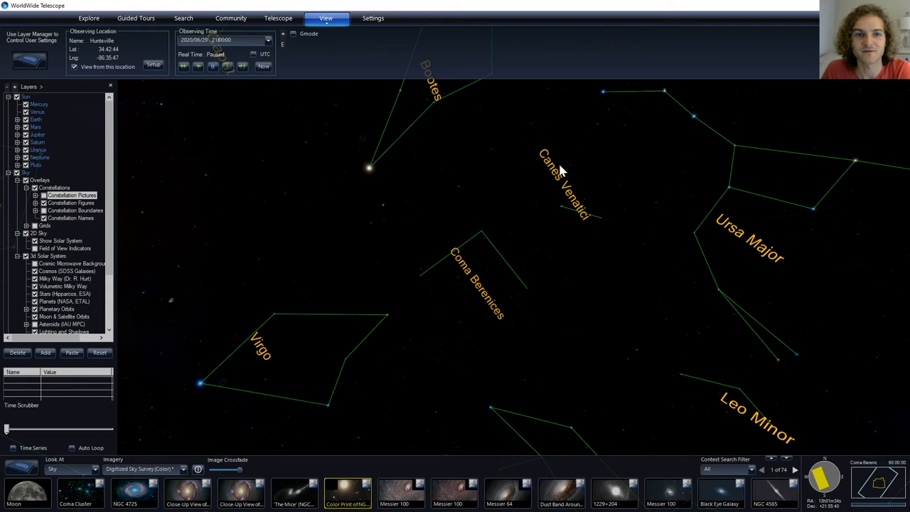
mouse_move(207, 377)
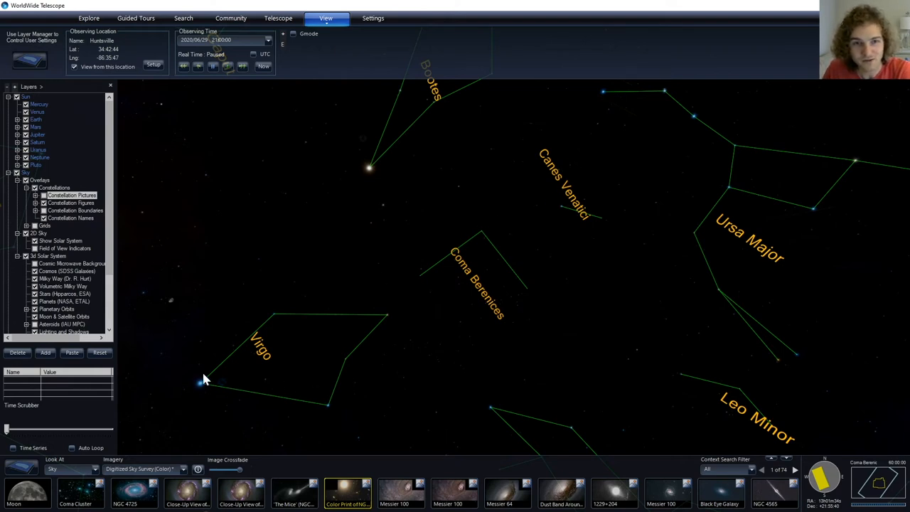
mouse_move(225, 389)
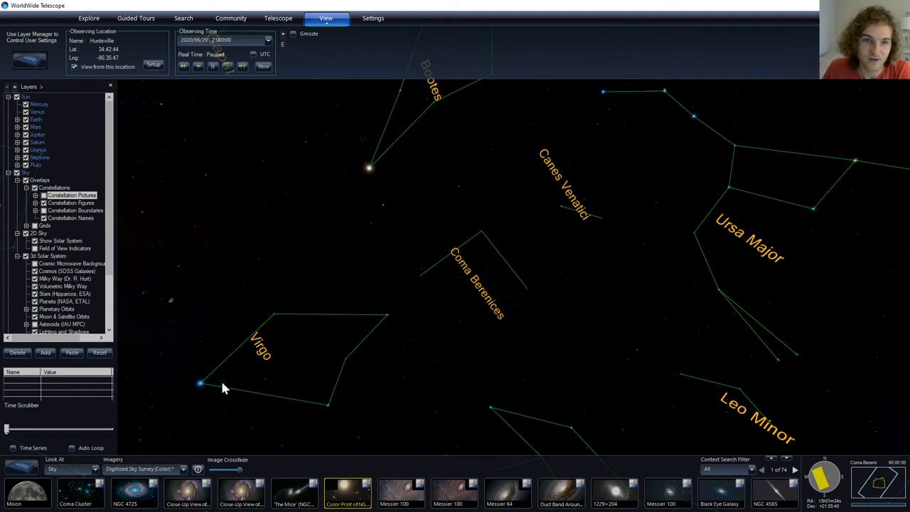
mouse_move(424, 355)
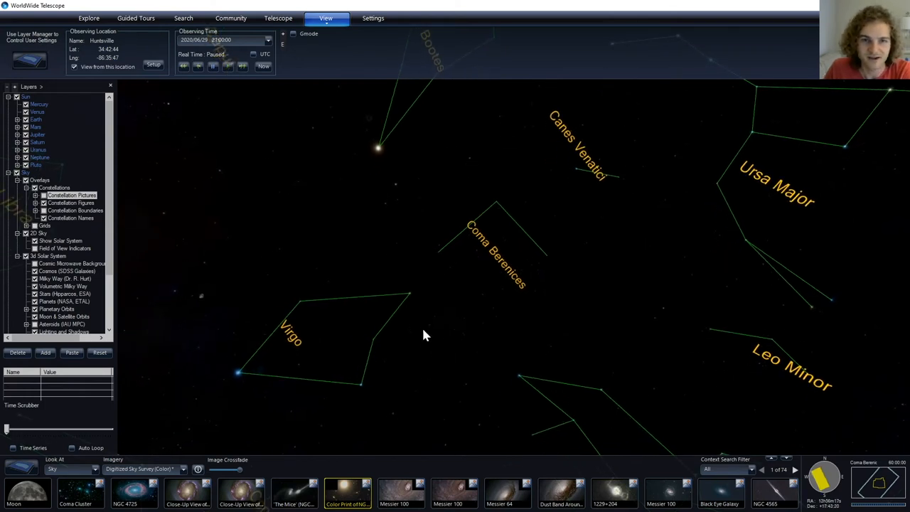
mouse_move(244, 369)
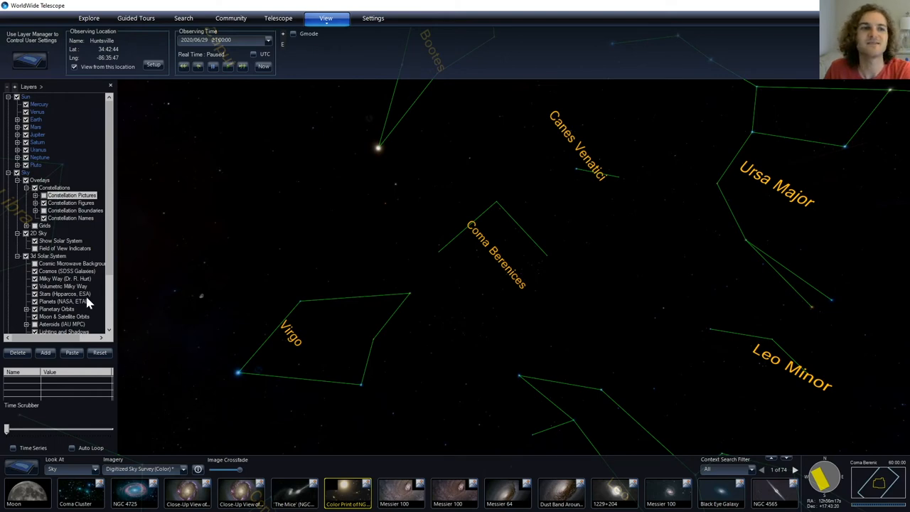
Fly the view to a close-up of the Whirlpool Galaxy (M51)
left_click(72, 195)
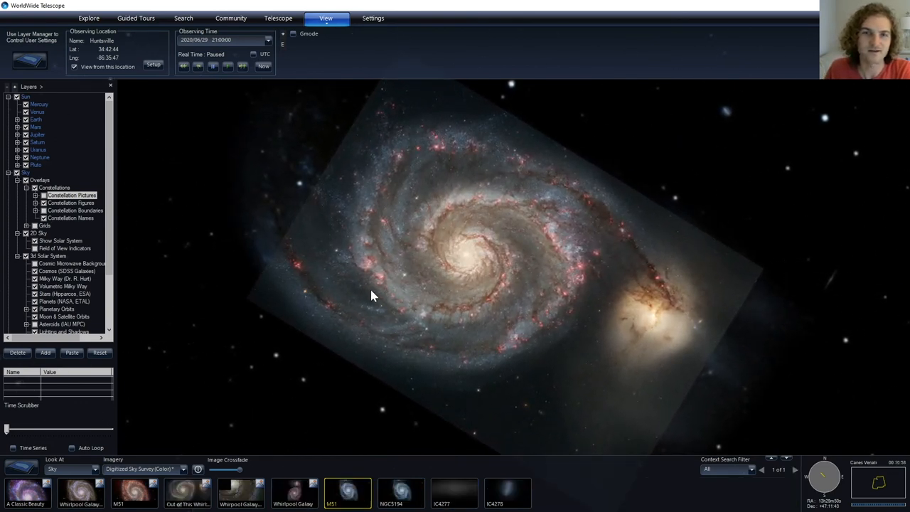
mouse_move(344, 327)
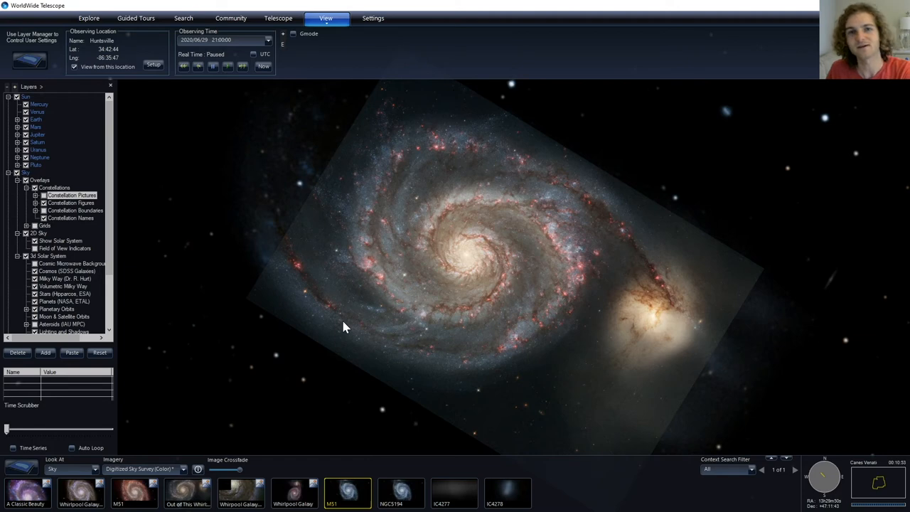
Crossfade the Hubble image of M51 out to the background sky and back
left_click_drag(227, 469, 220, 469)
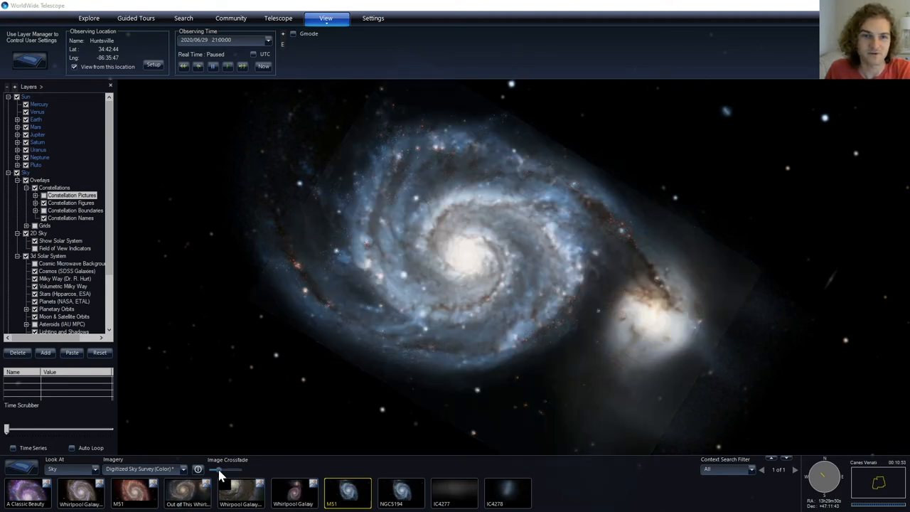
left_click_drag(220, 469, 239, 469)
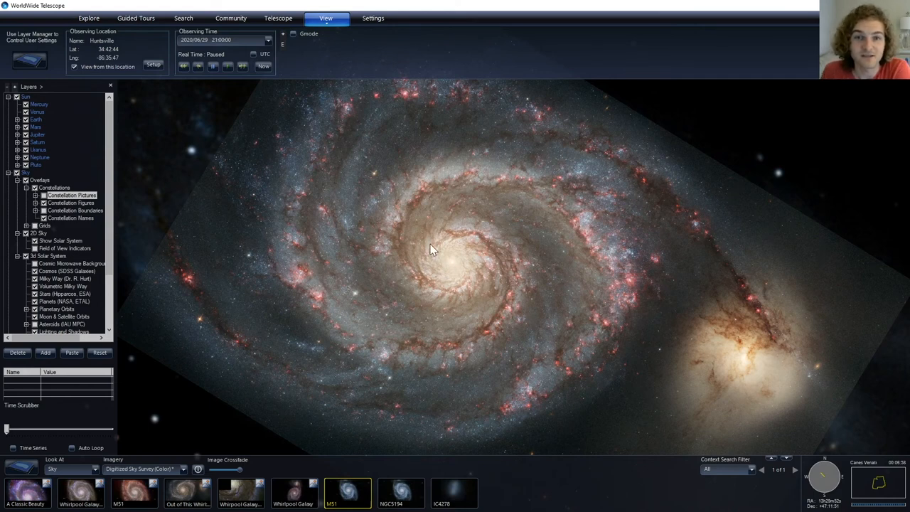
mouse_move(608, 211)
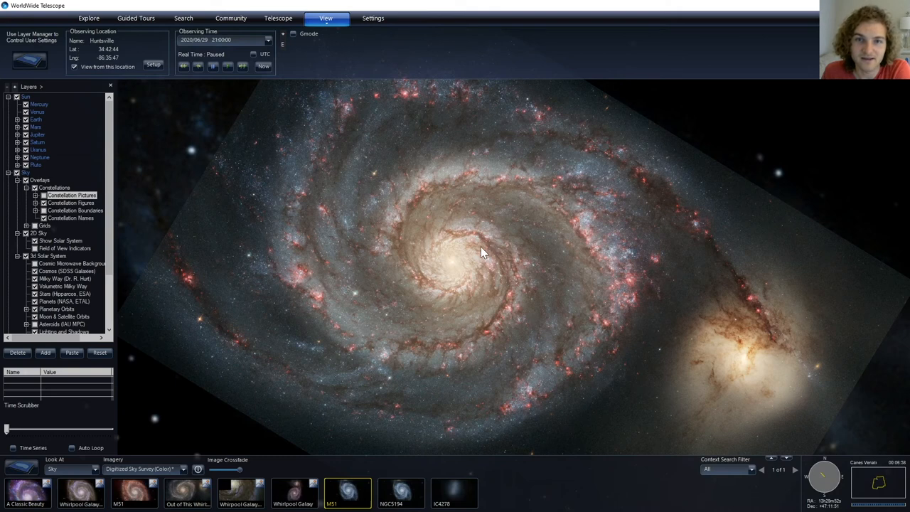
mouse_move(478, 182)
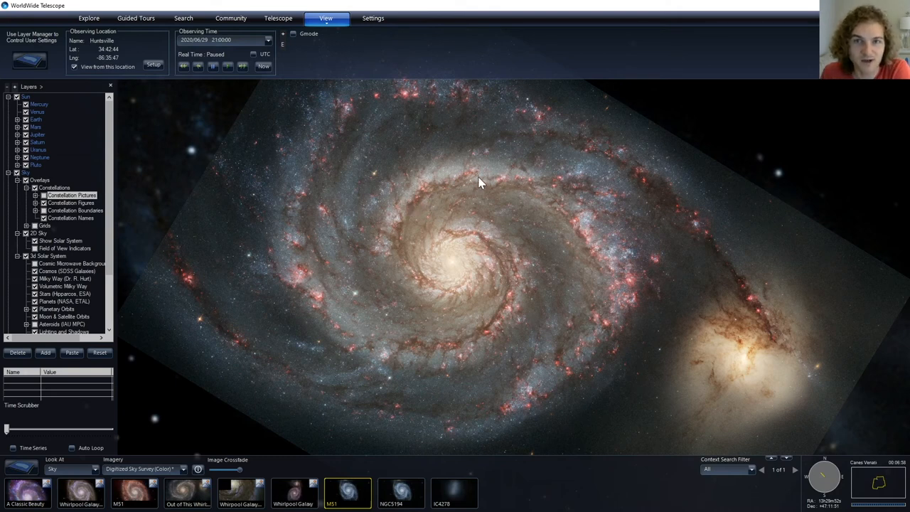
mouse_move(626, 276)
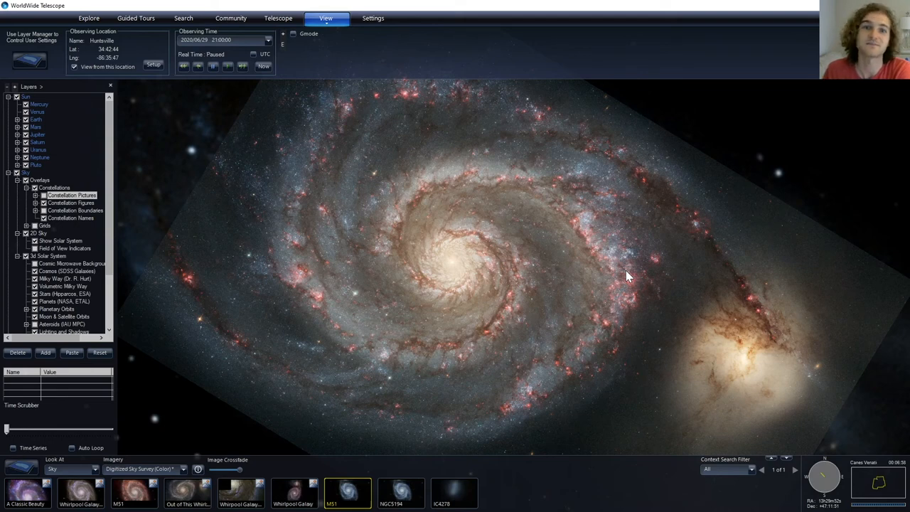
mouse_move(427, 191)
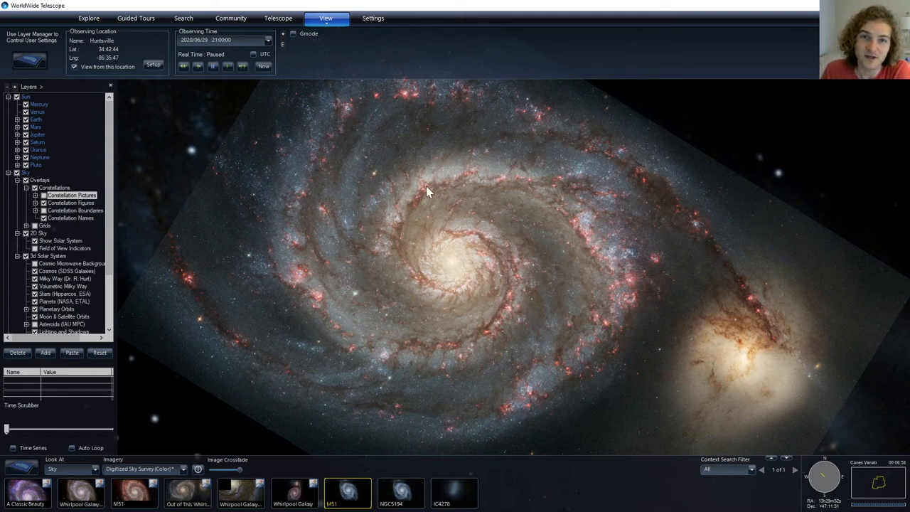
mouse_move(622, 281)
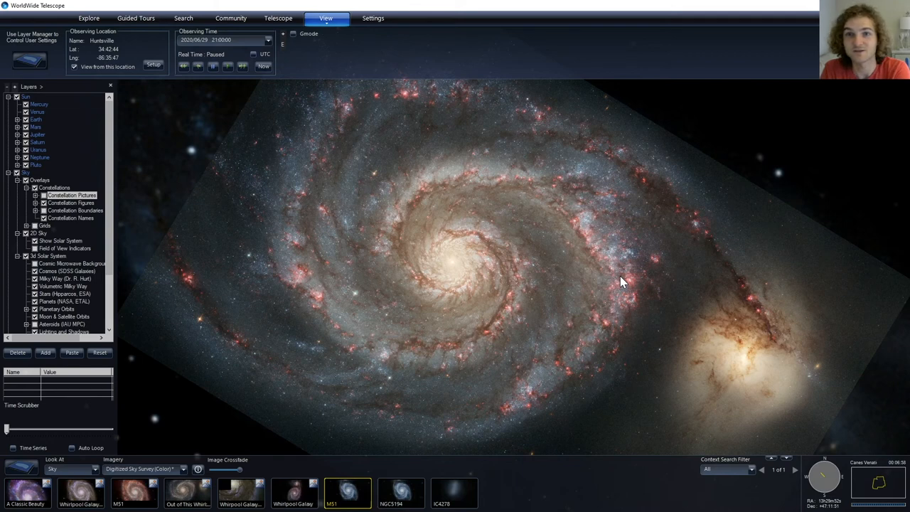
mouse_move(262, 193)
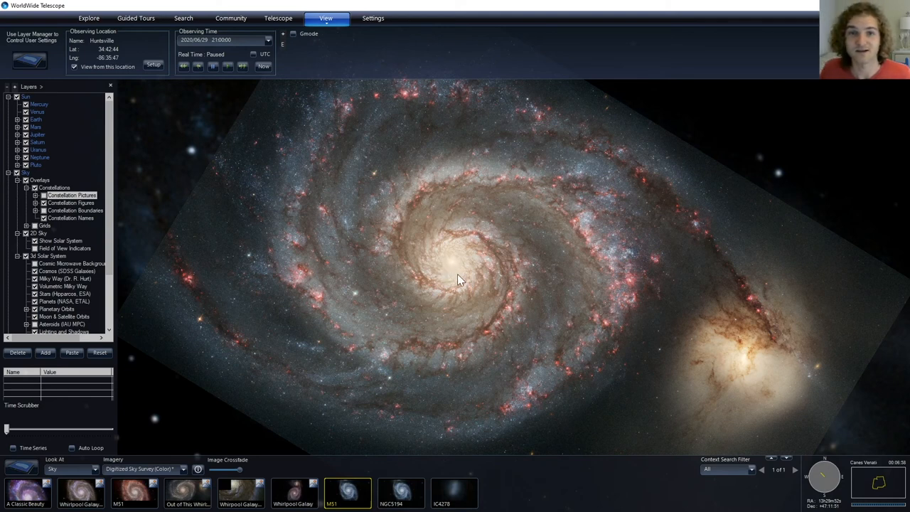
mouse_move(472, 269)
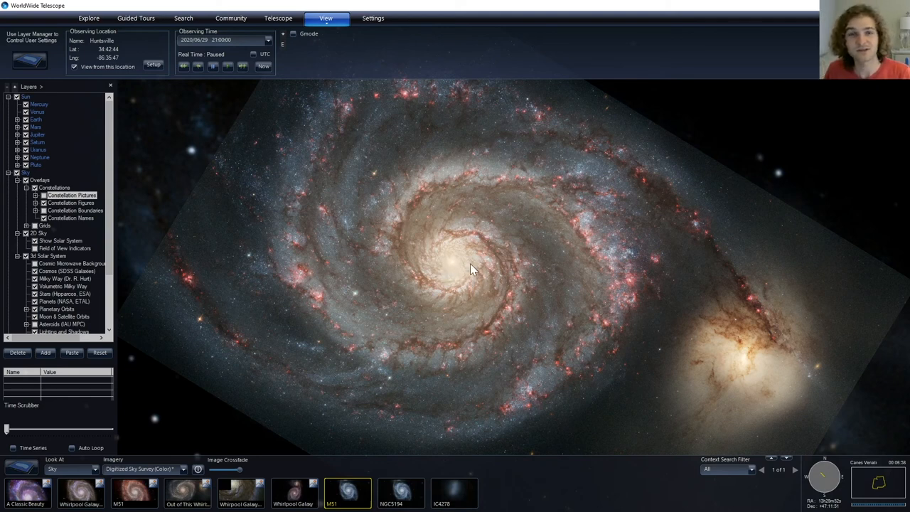
mouse_move(440, 270)
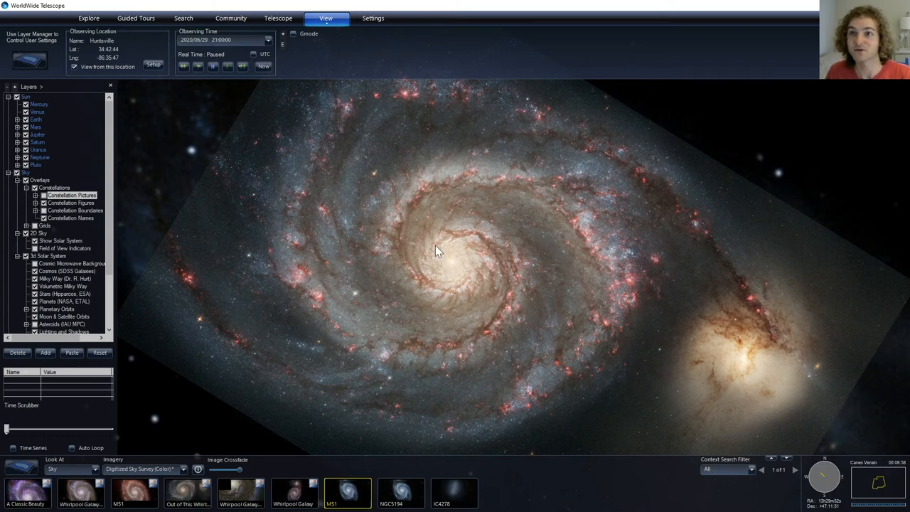
mouse_move(762, 312)
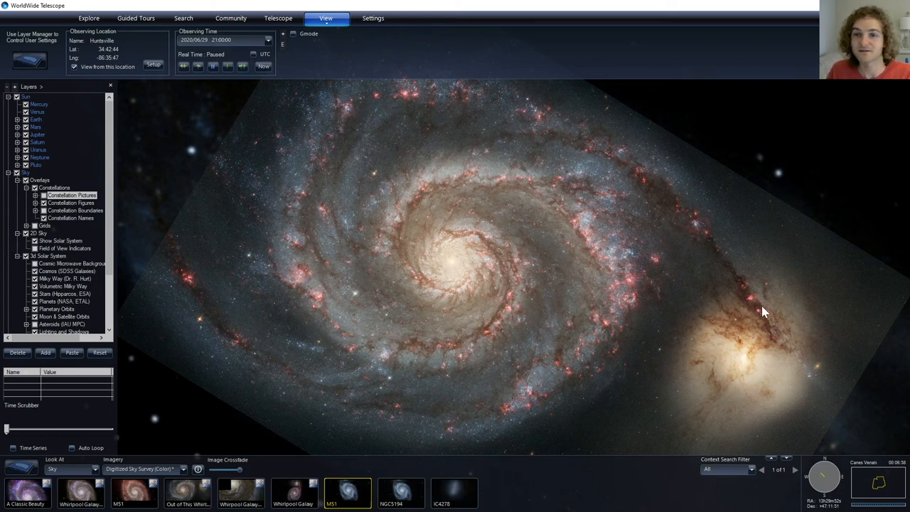
mouse_move(775, 319)
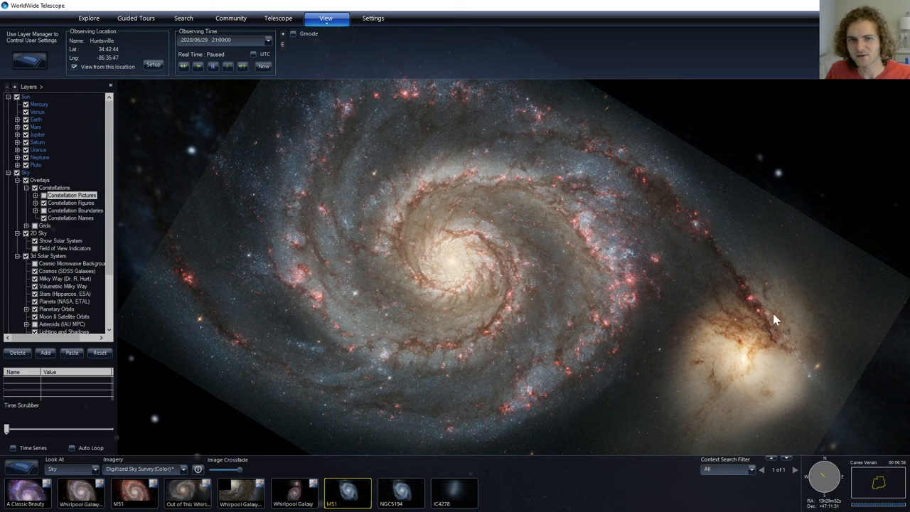
mouse_move(717, 335)
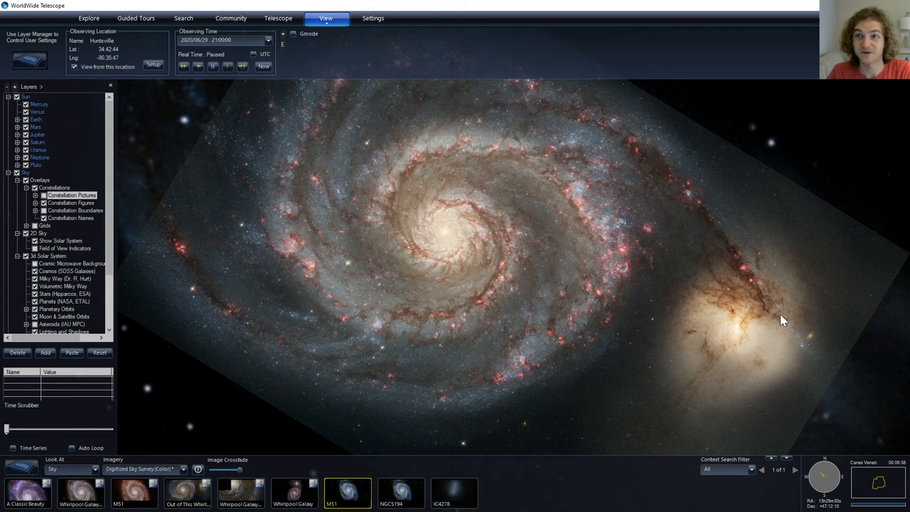
mouse_move(773, 290)
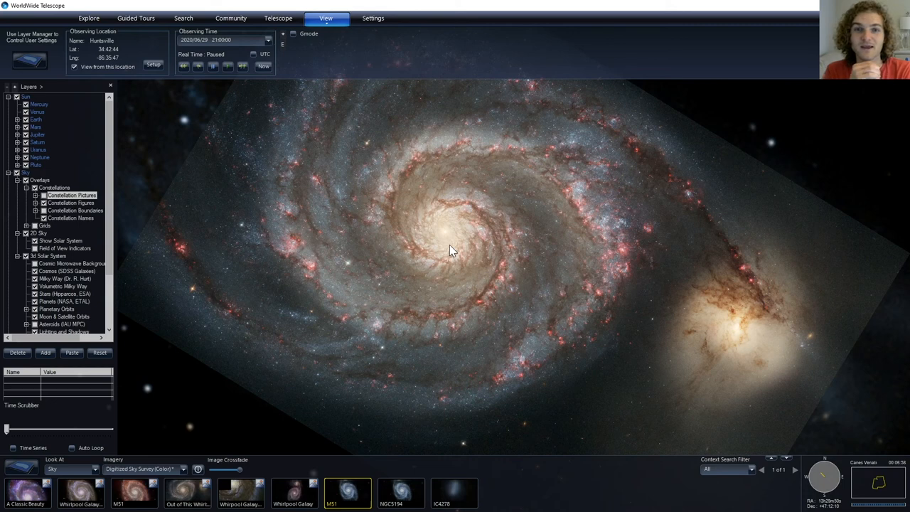
mouse_move(623, 334)
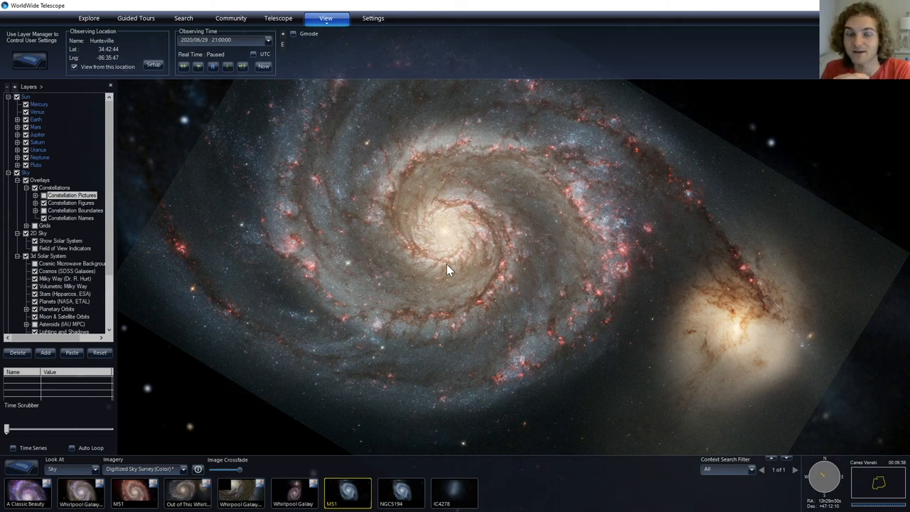
mouse_move(728, 315)
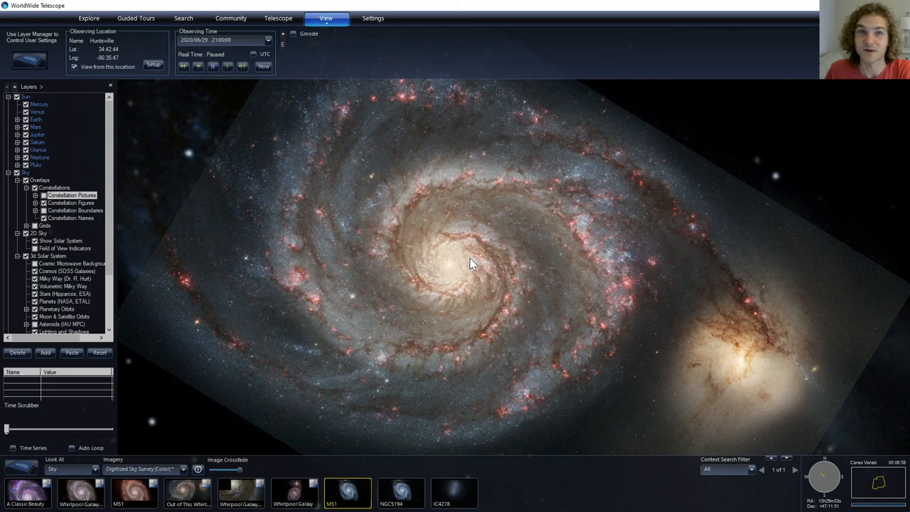
mouse_move(493, 258)
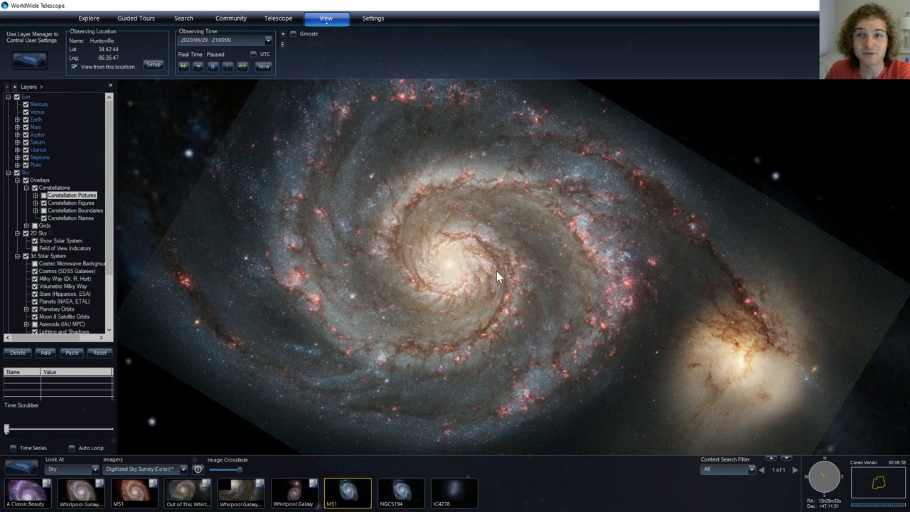
mouse_move(503, 276)
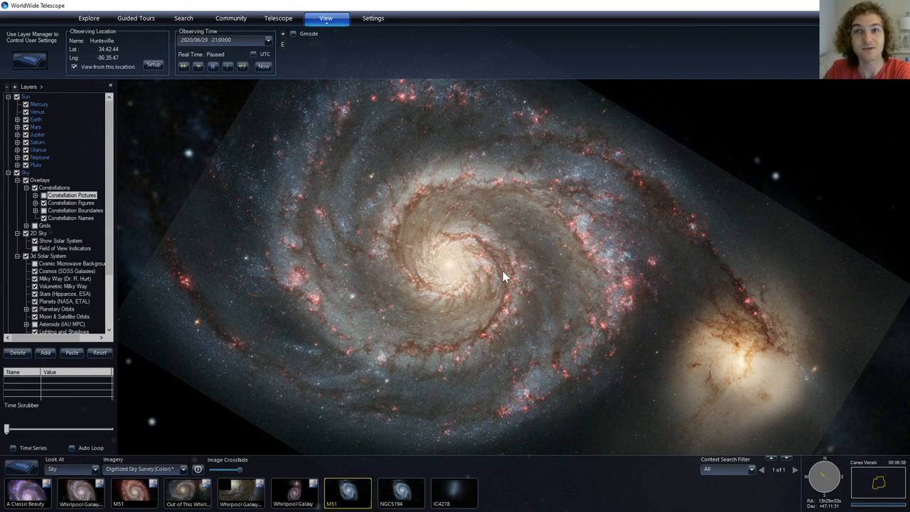
mouse_move(494, 270)
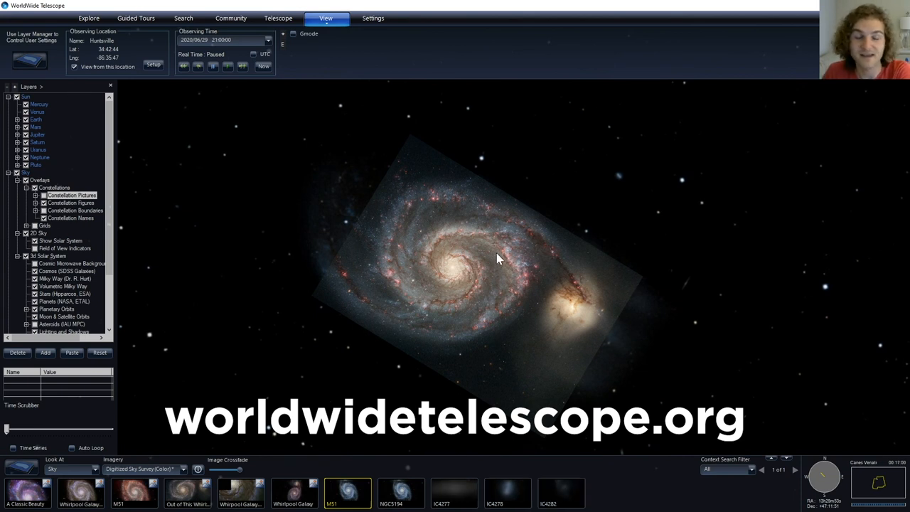
mouse_move(526, 278)
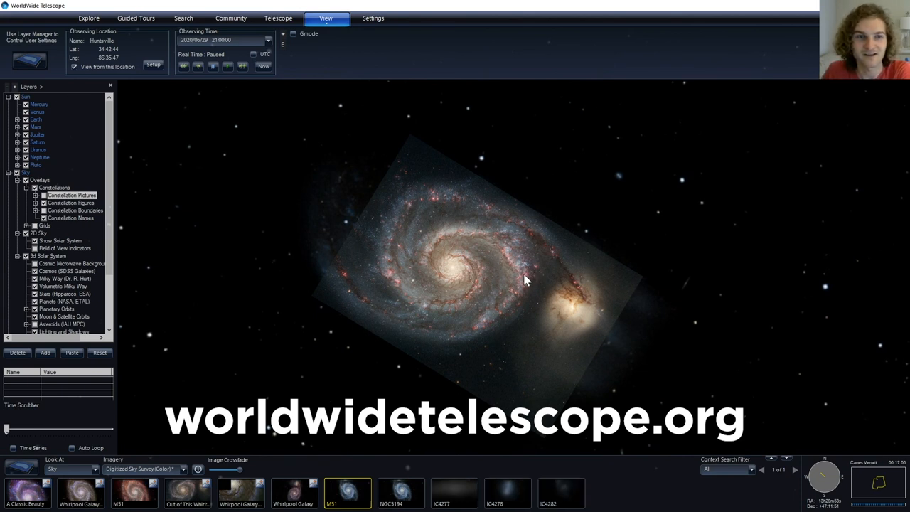